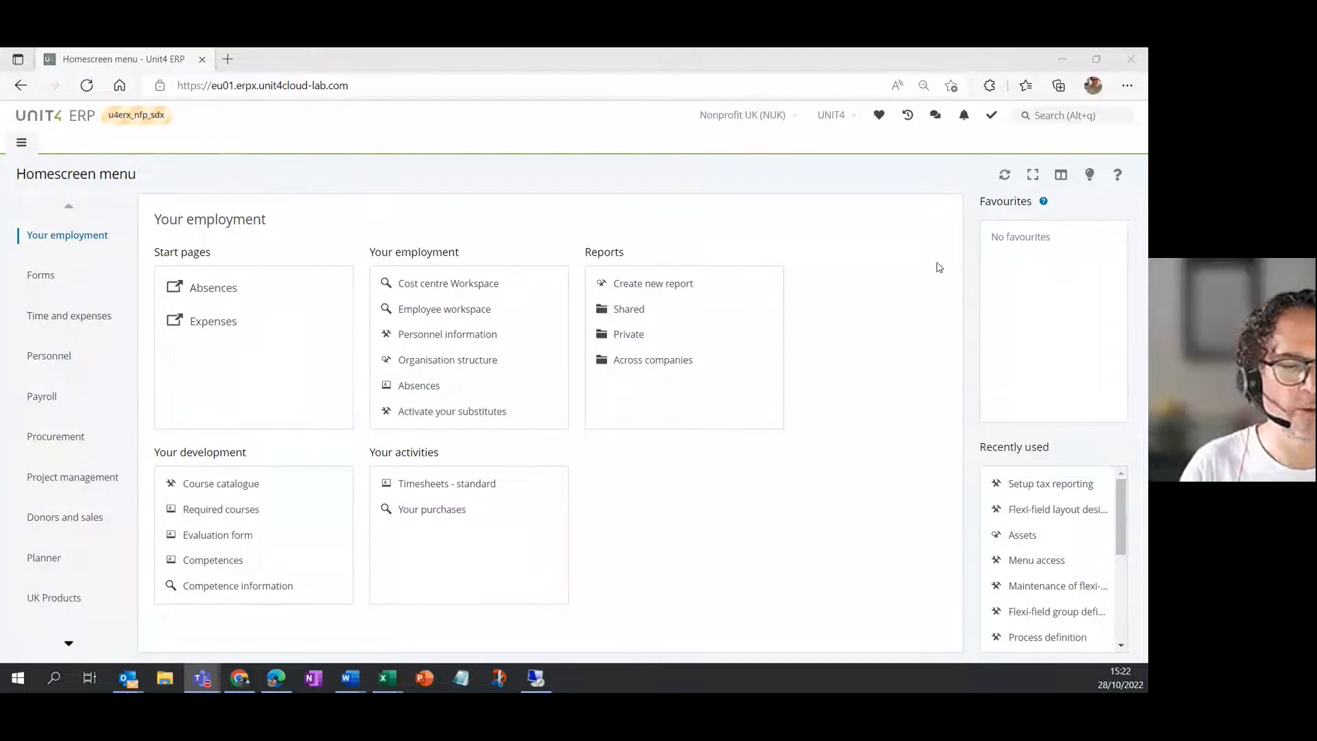
mouse_move(883, 454)
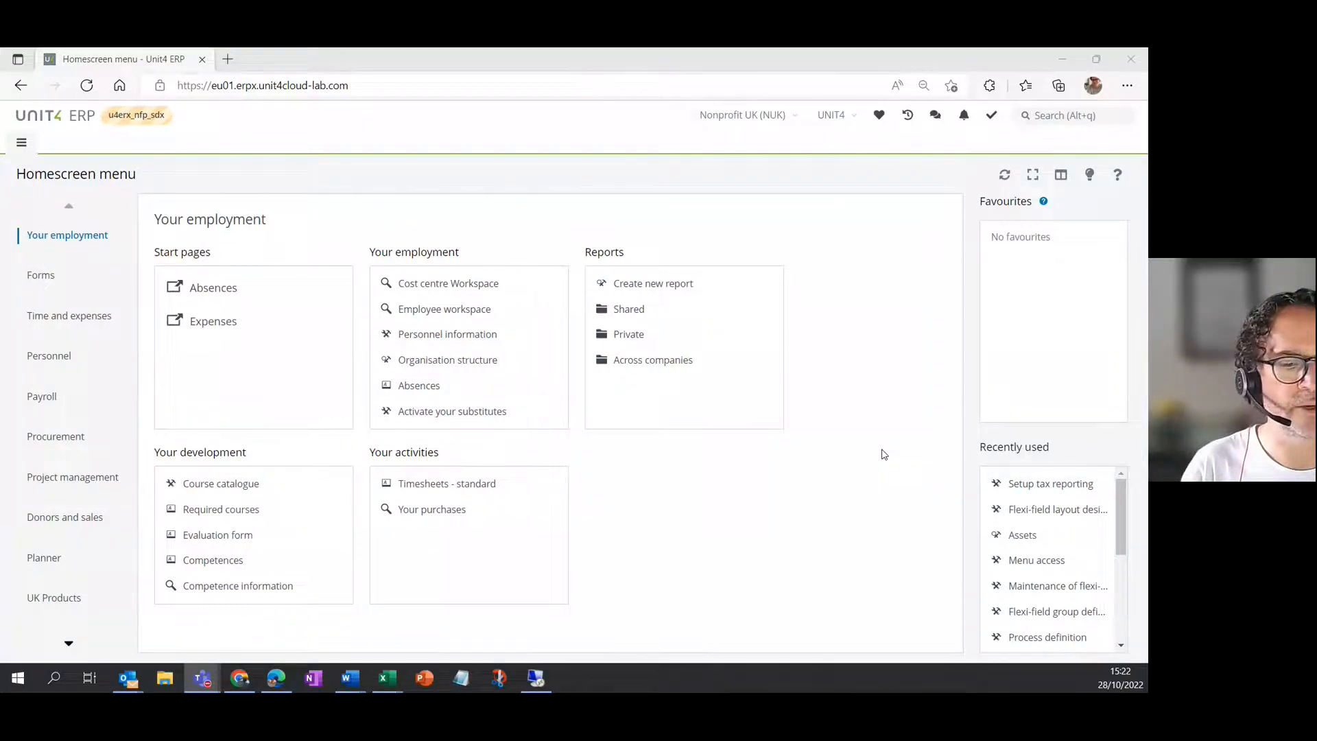
mouse_move(915, 482)
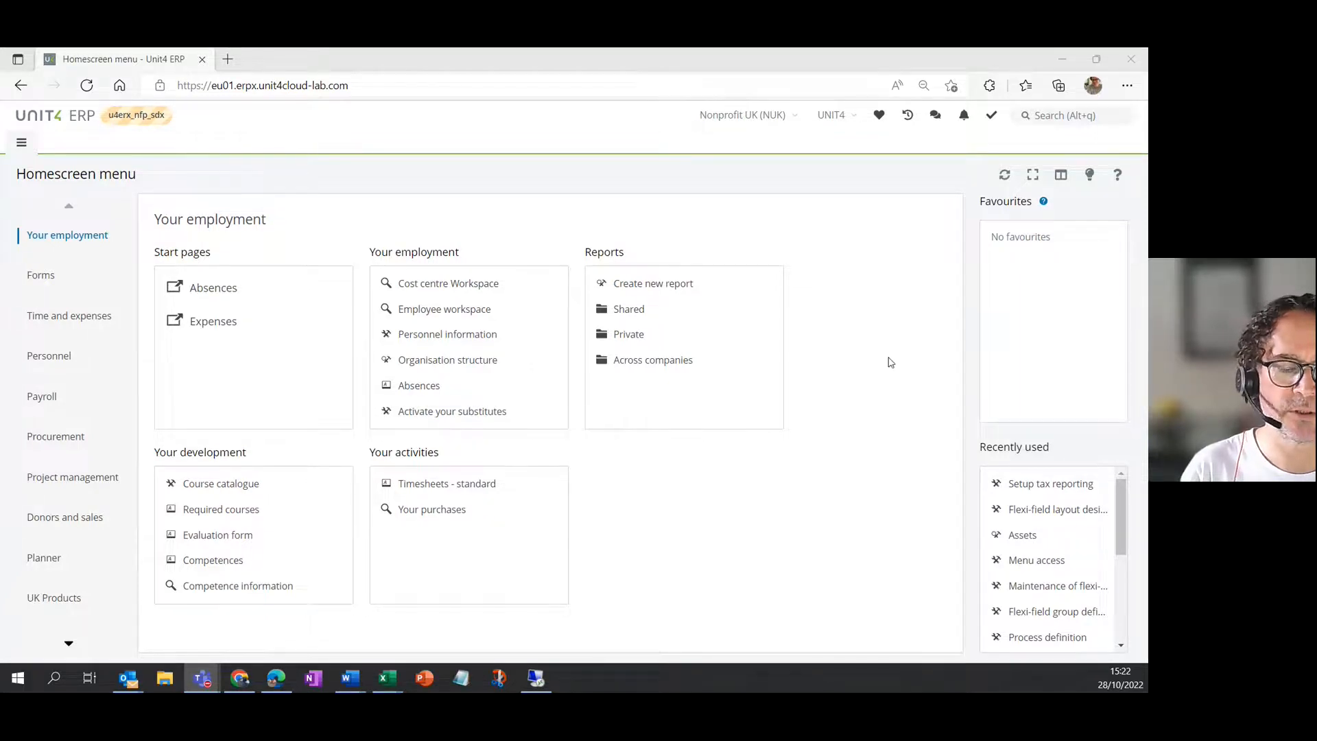
mouse_move(377, 217)
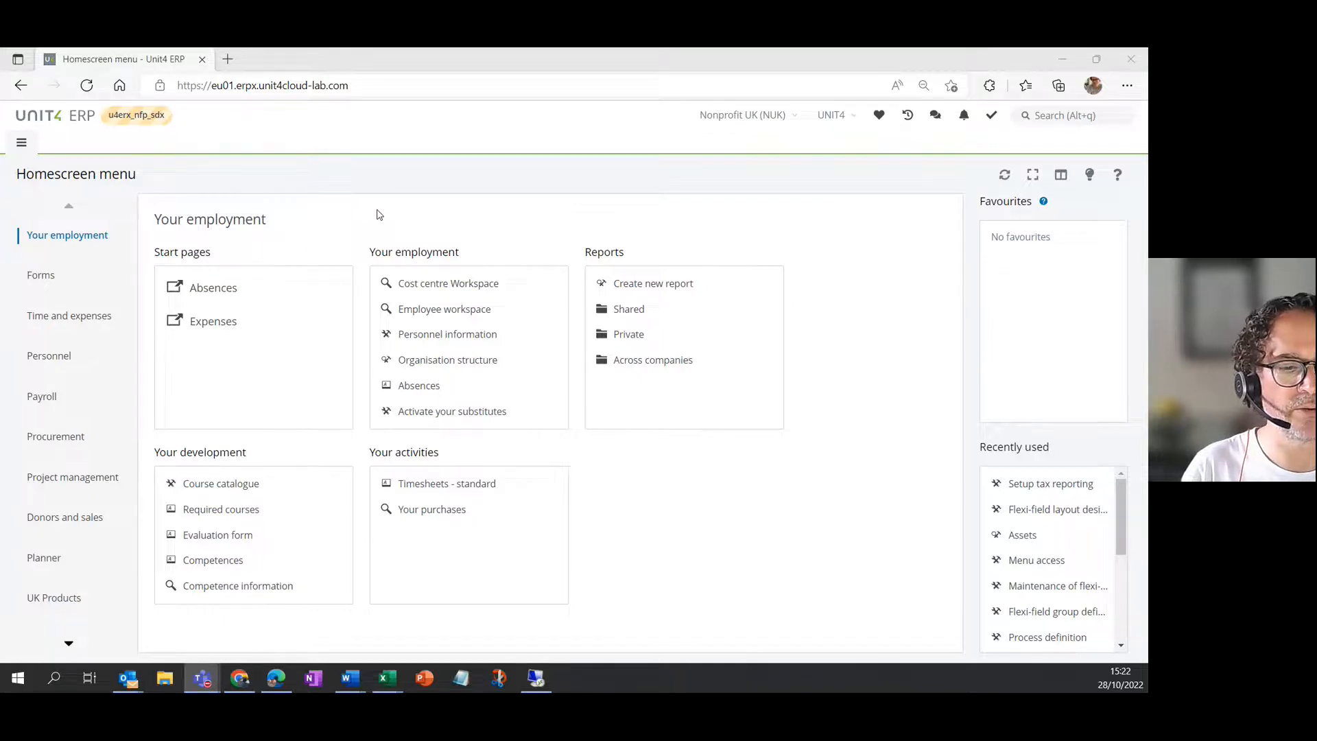
mouse_move(90, 216)
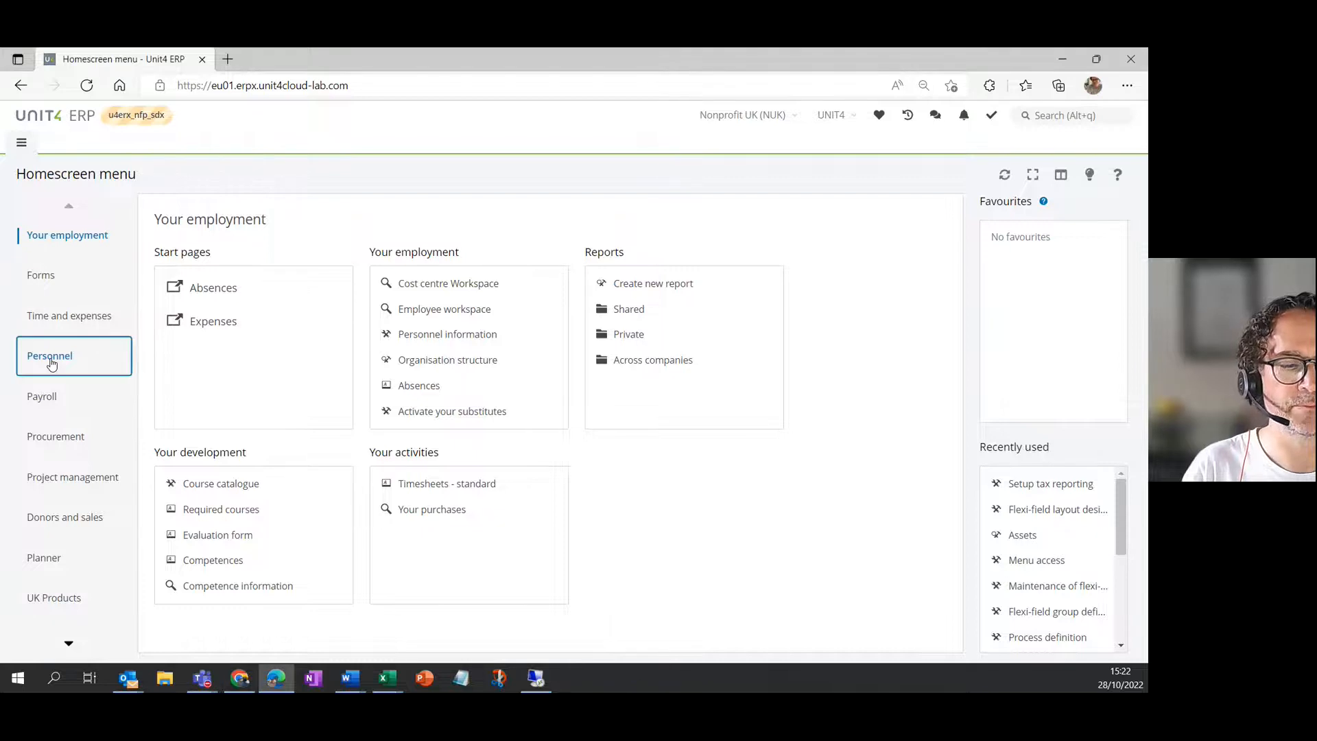
- Expand Personnel in the home menu to show its personnel, reports and competence links
click(49, 355)
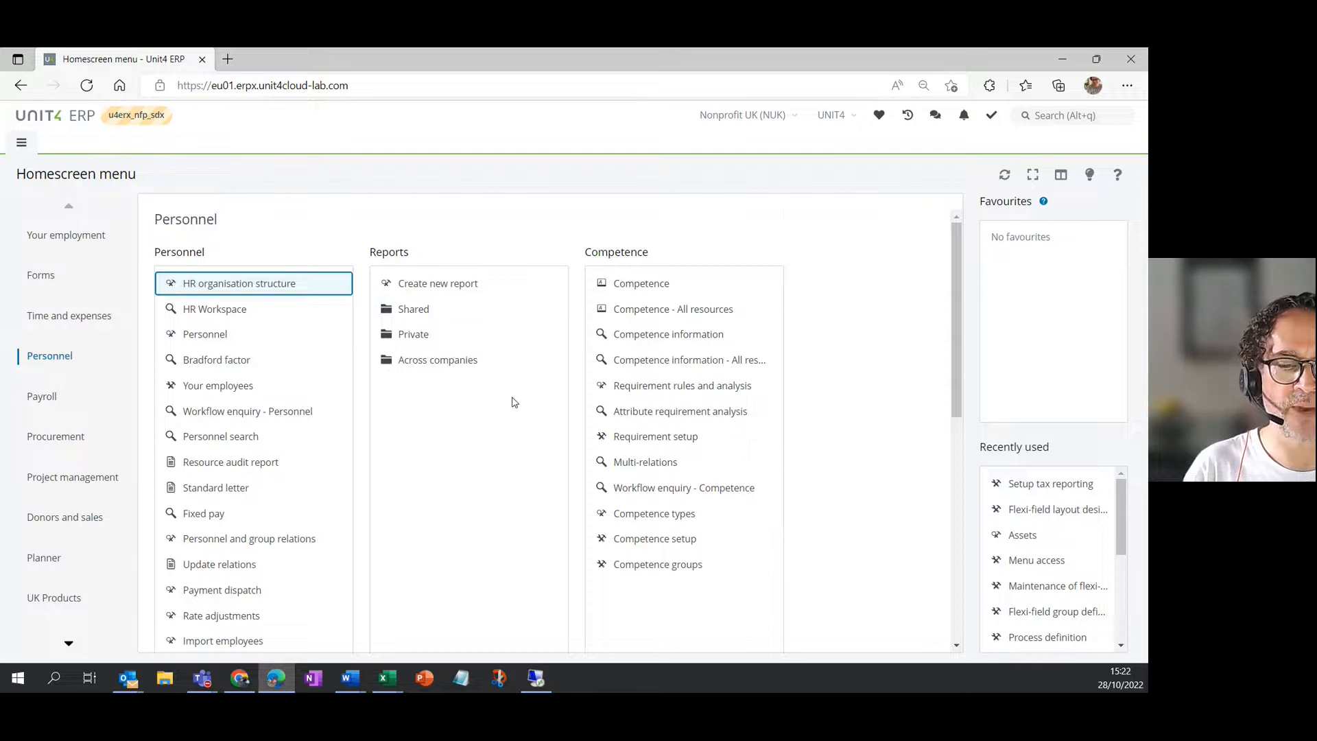
scroll(down, 3)
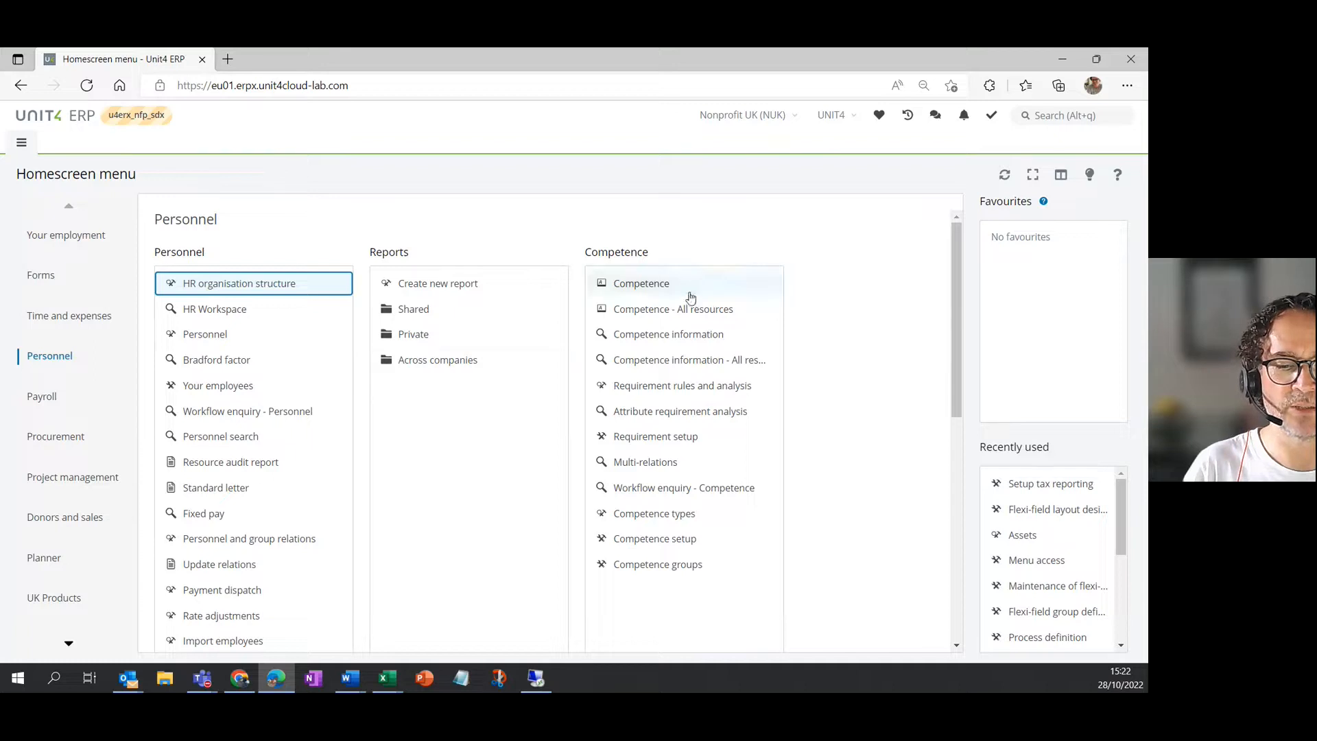
mouse_move(411, 427)
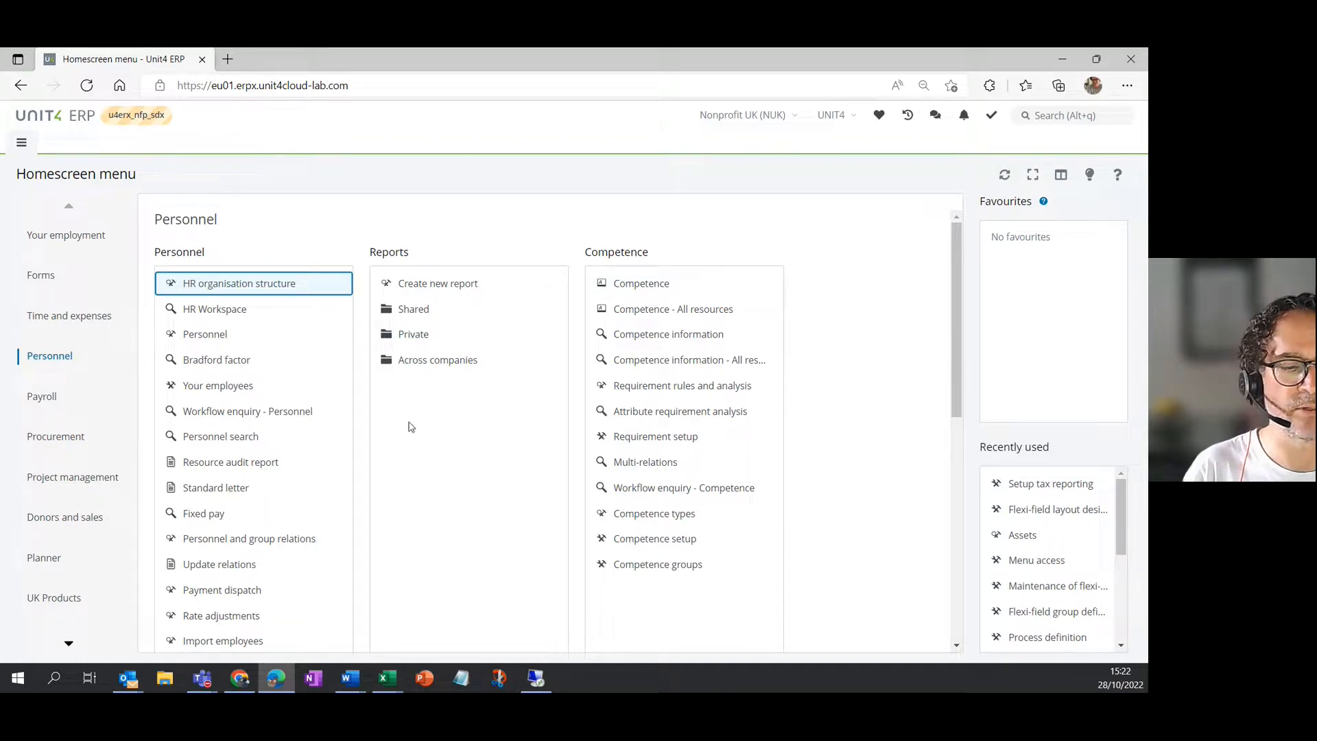
mouse_move(187, 252)
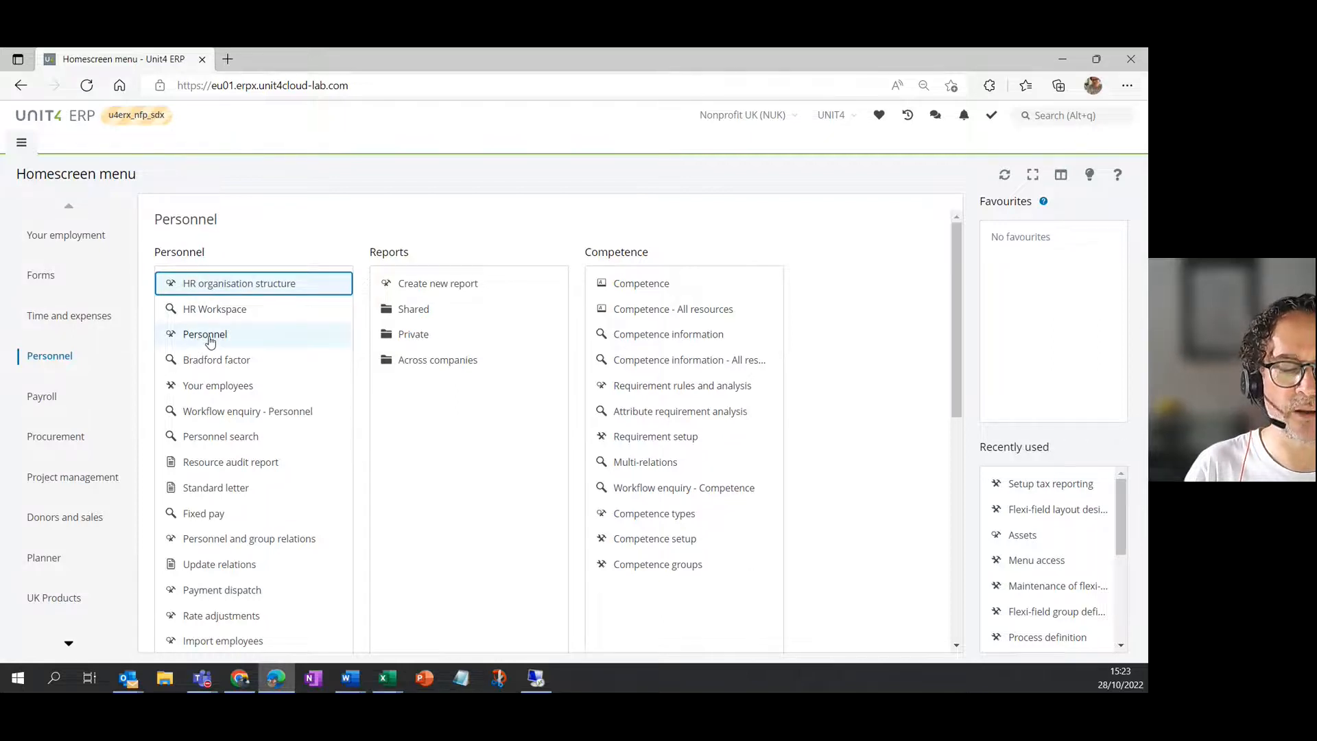
- Open the Personnel screen from the Personnel group and let it load
click(204, 334)
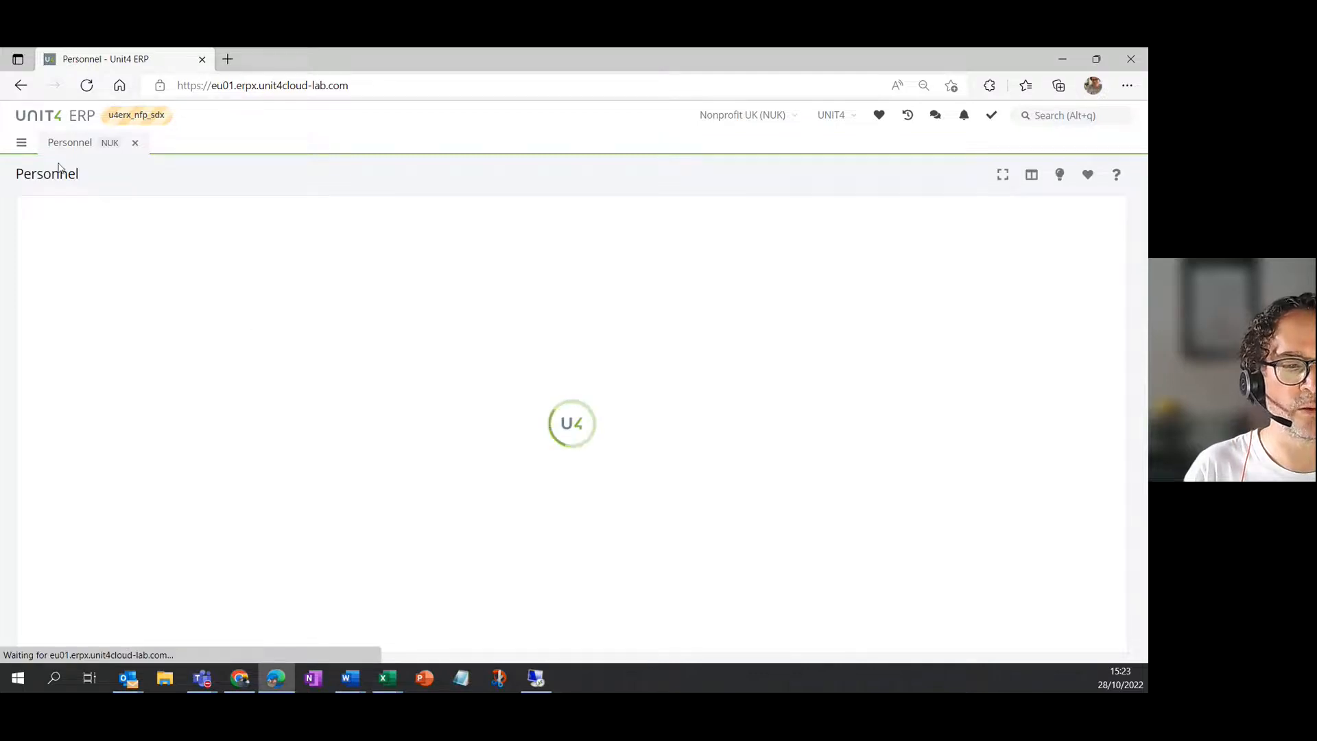
mouse_move(105, 166)
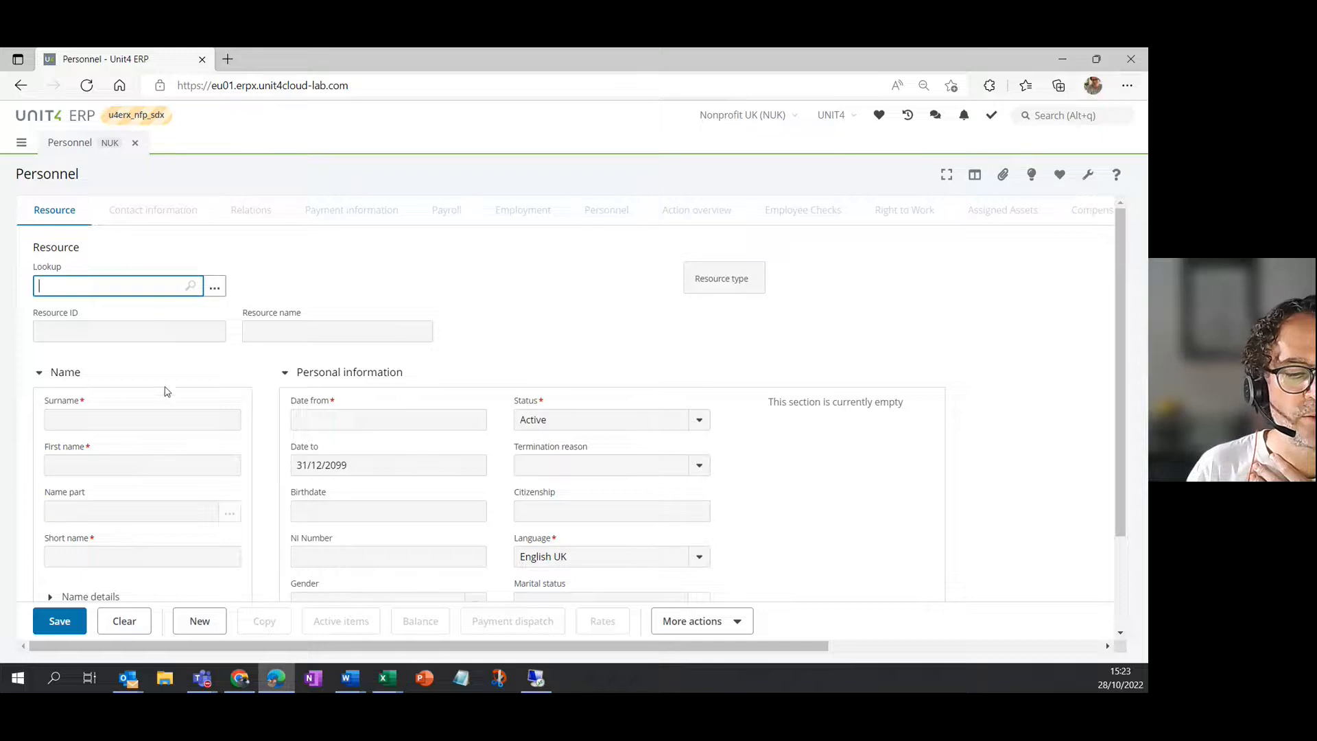
mouse_move(513, 505)
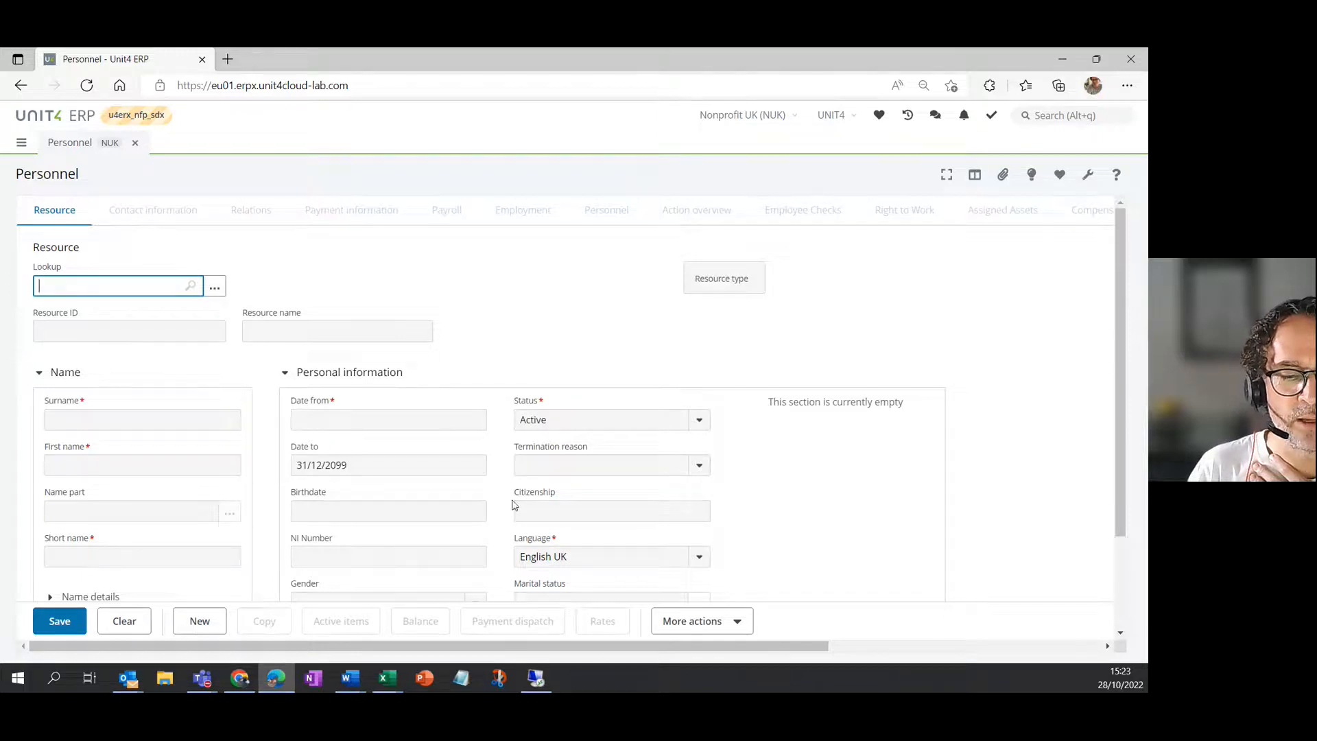
mouse_move(501, 389)
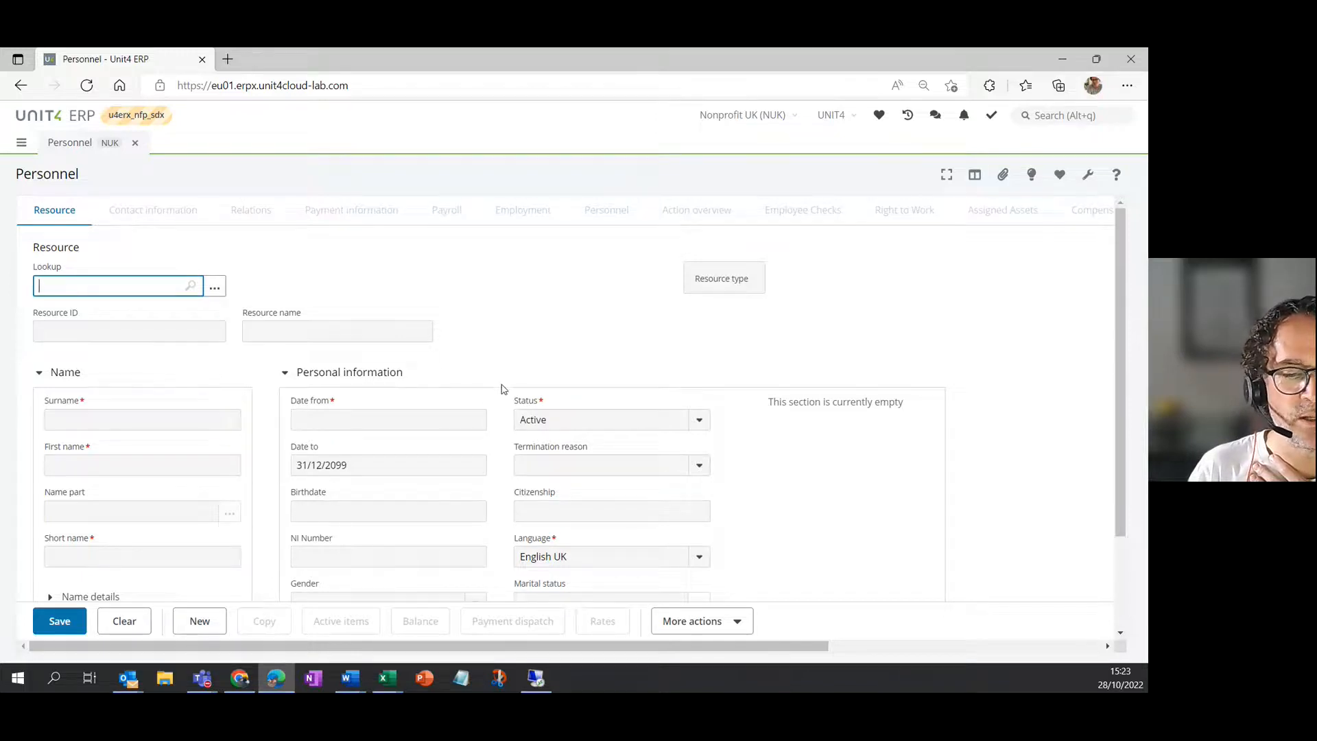
mouse_move(293, 221)
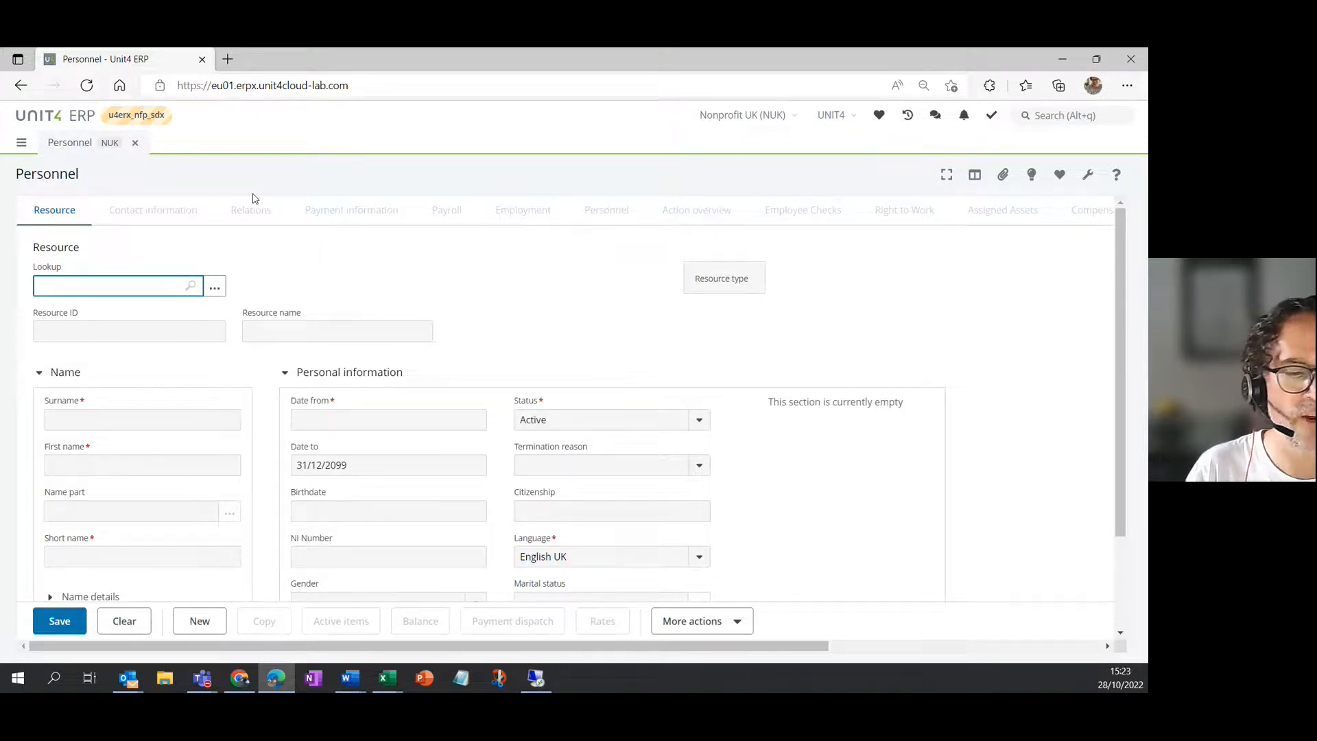
mouse_move(509, 287)
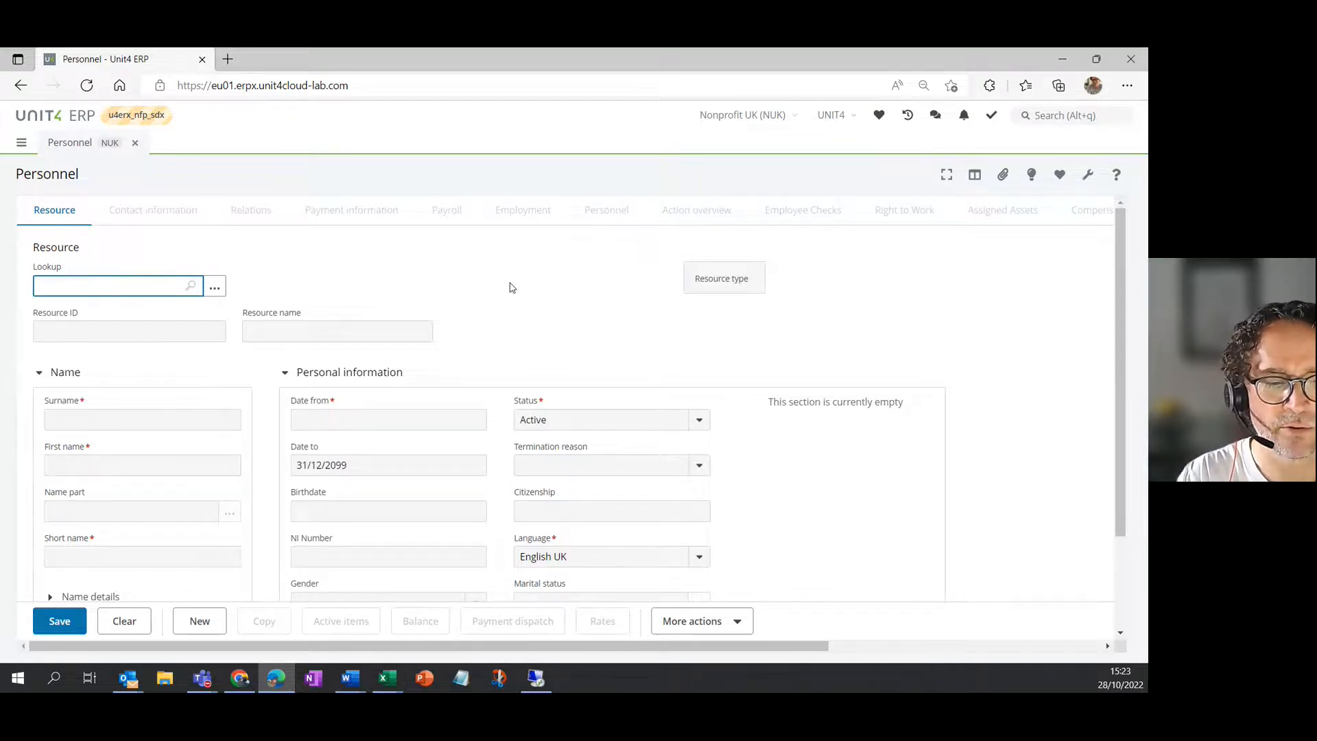
- Enter 20000 in the Personnel screen's resource Lookup field
click(116, 286)
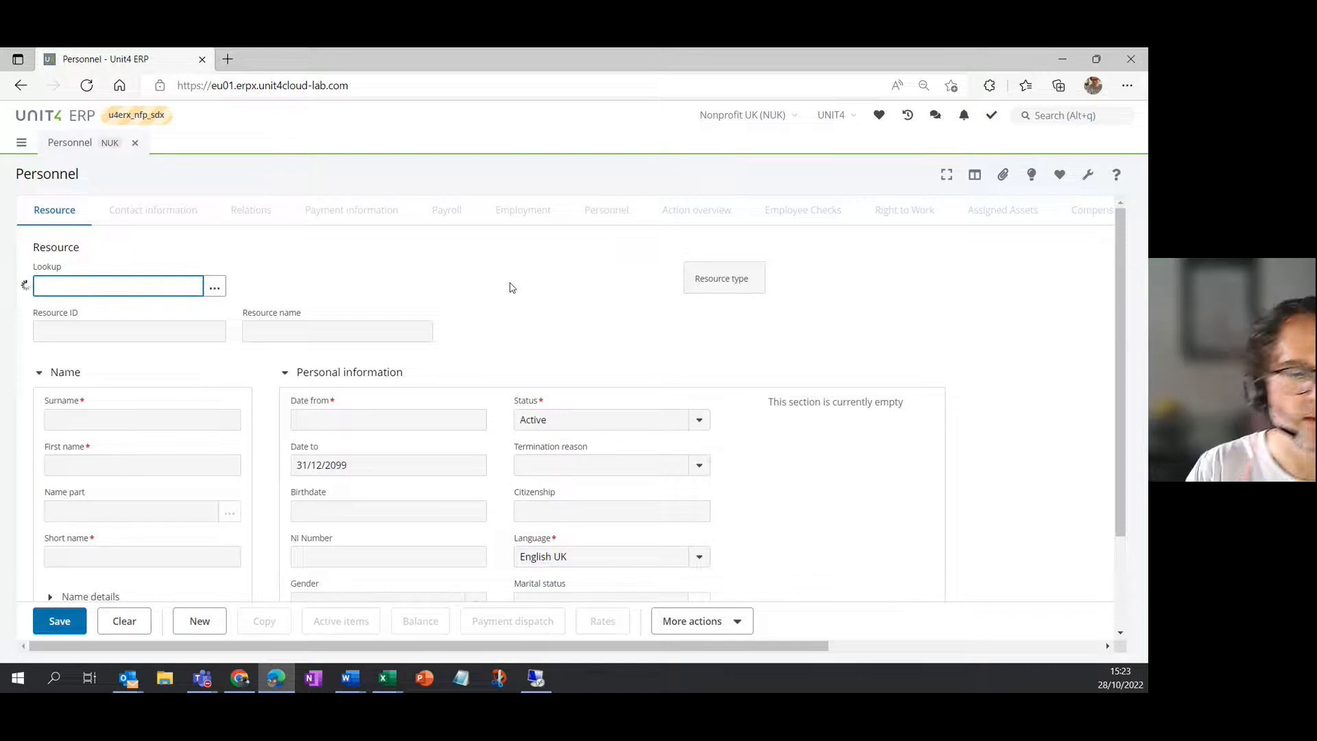
text(20000)
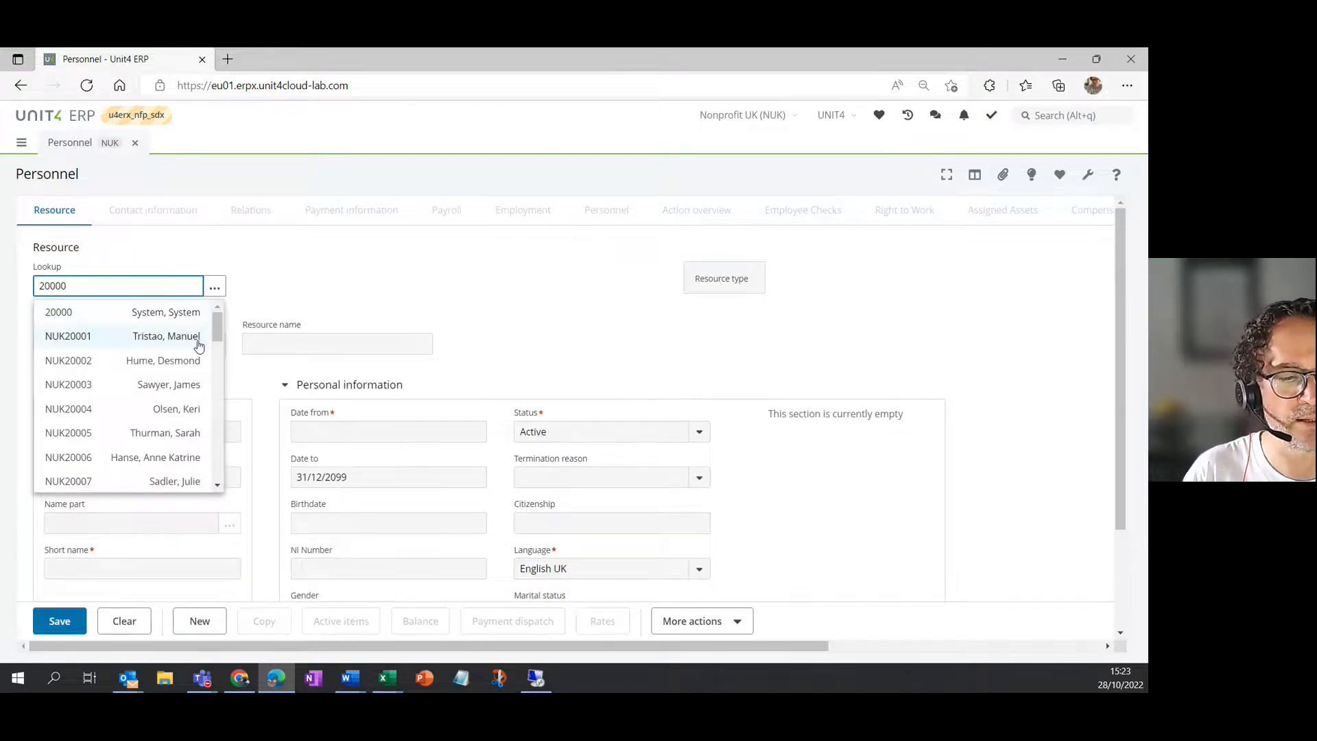
scroll(down, 3)
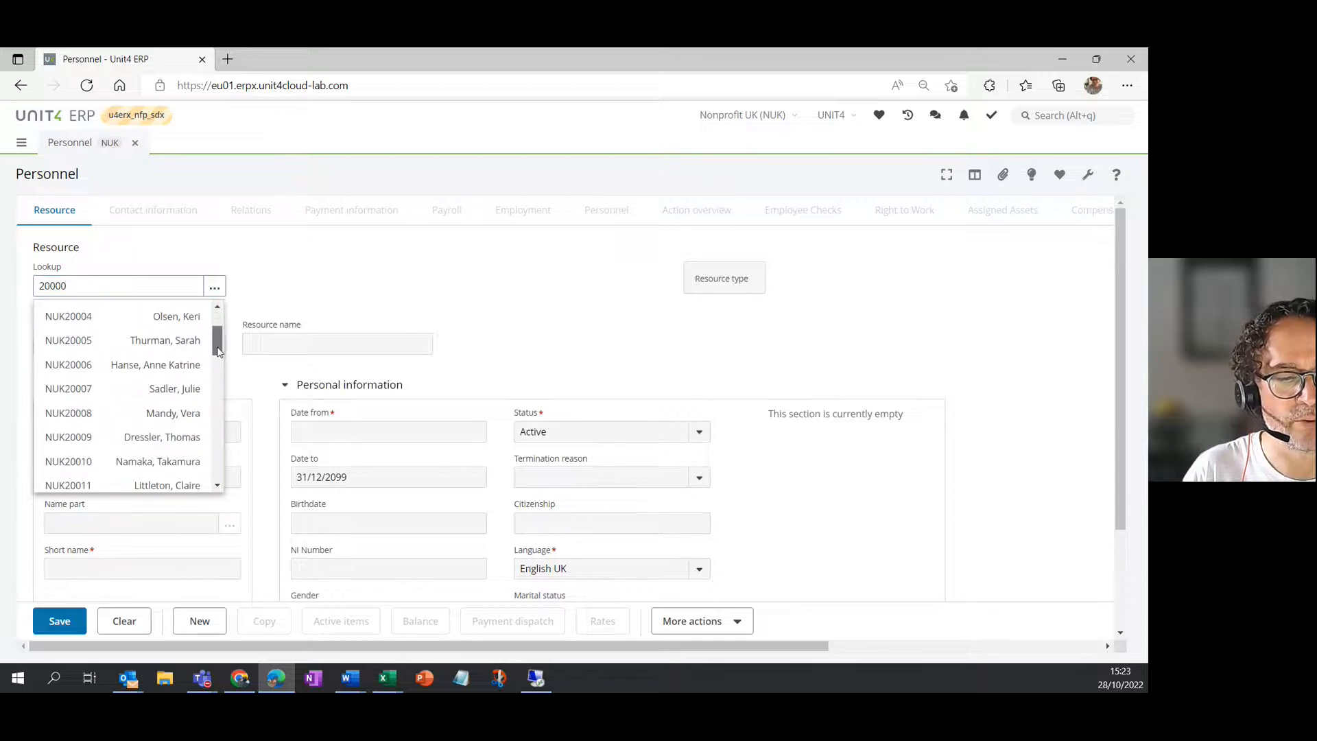
scroll(down, 3)
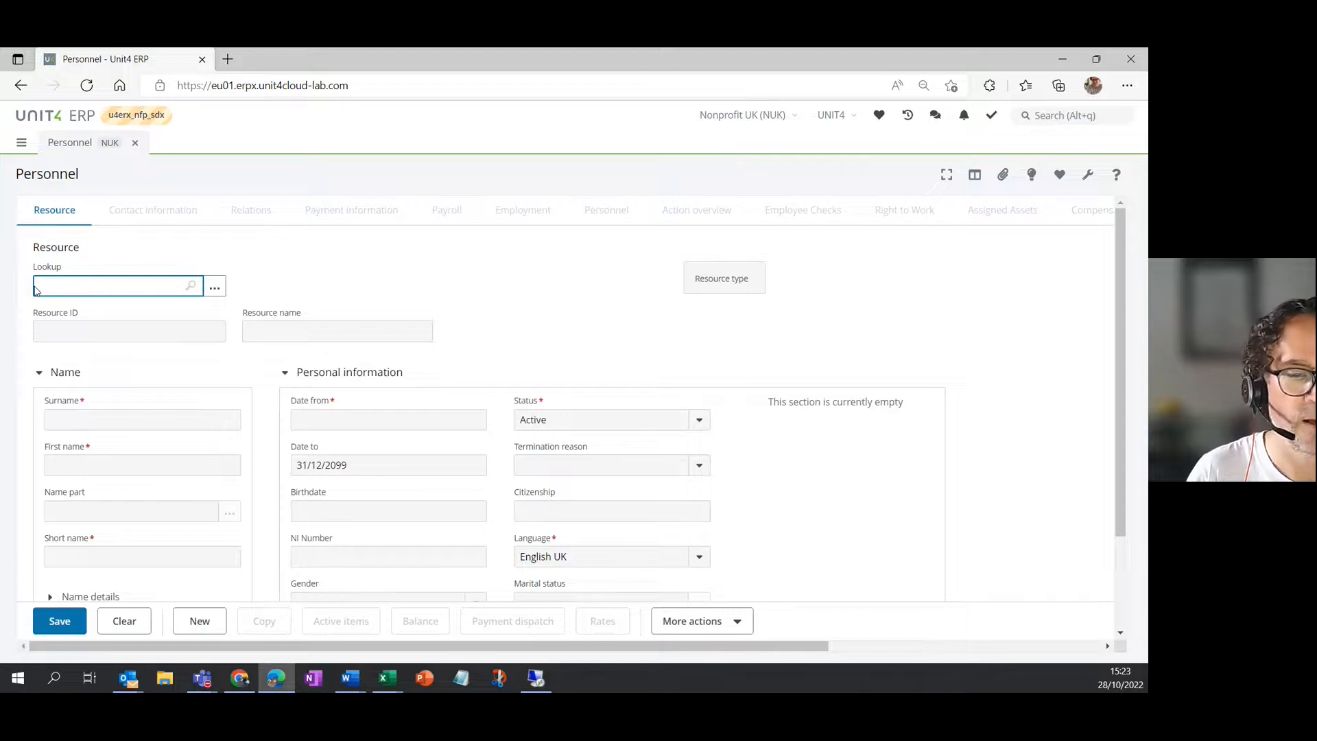
text(20)
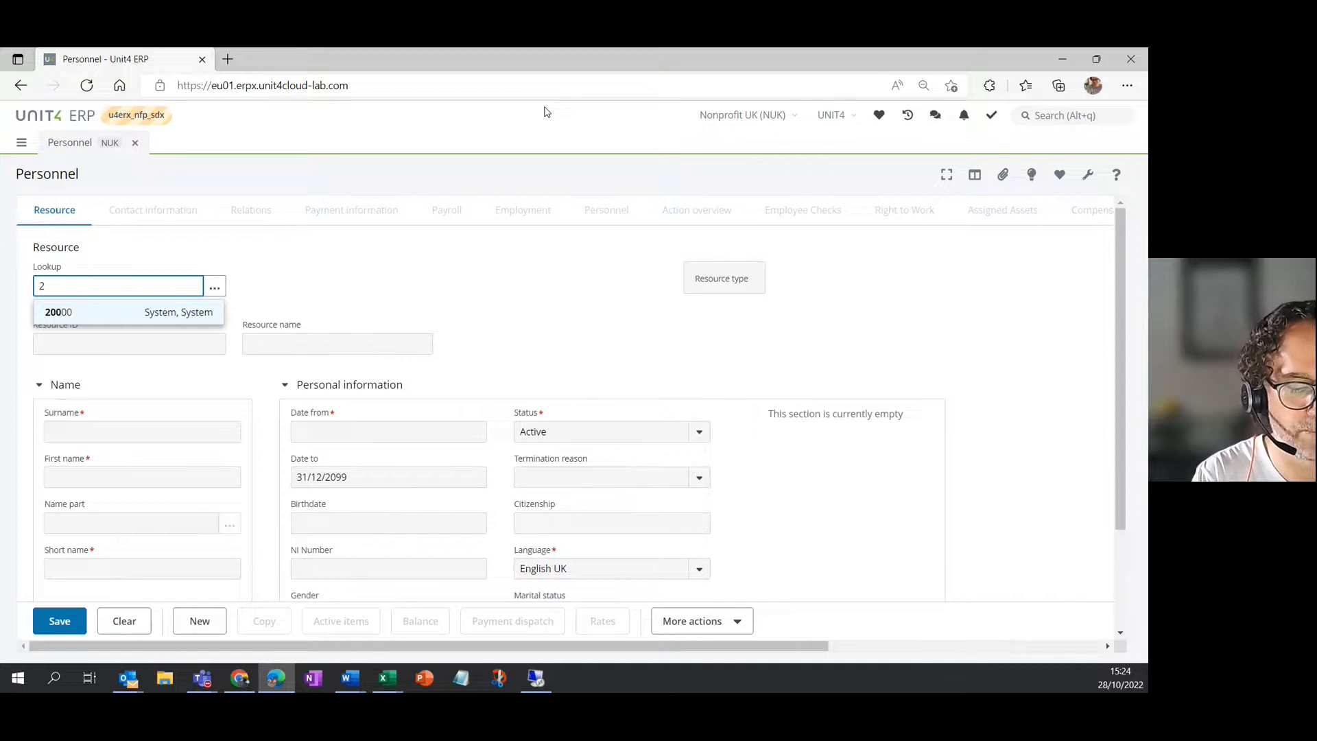
text(NUK)
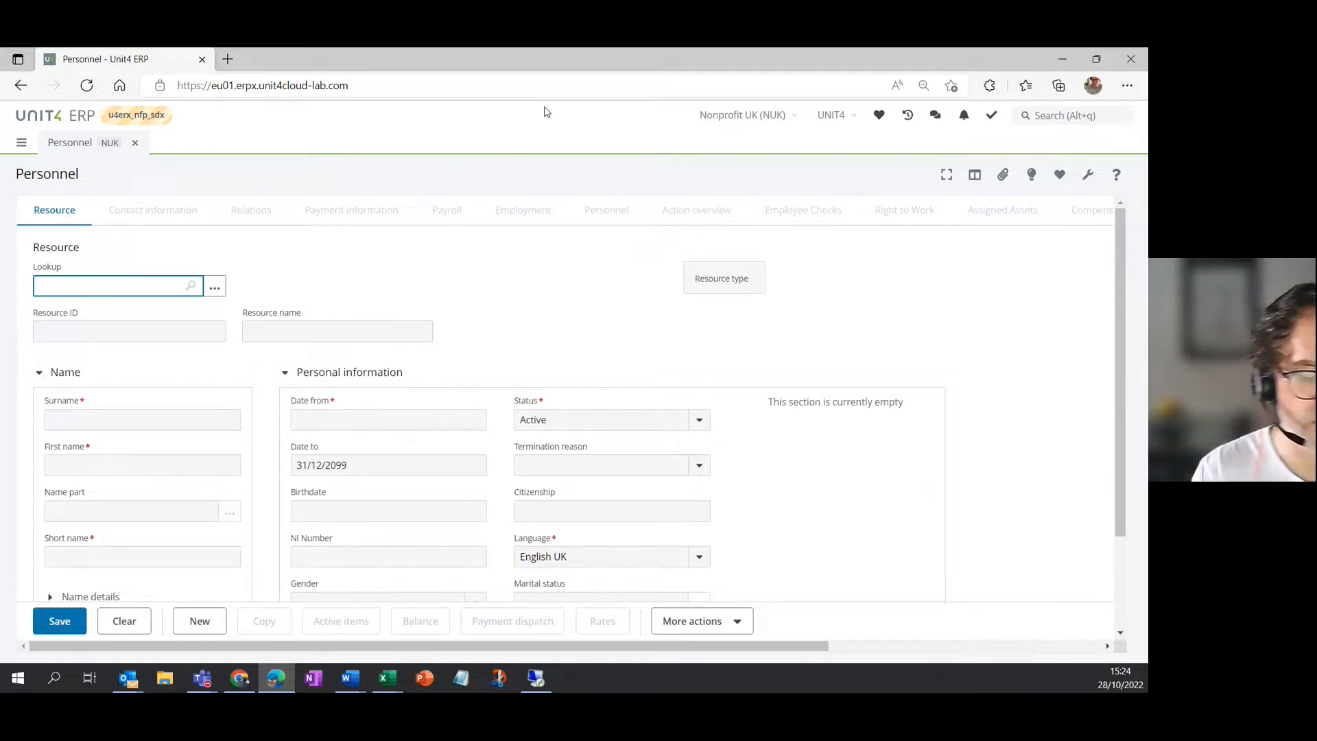
- Search the Lookup field with initials 'JO' to load resource NUK20023
text(JO)
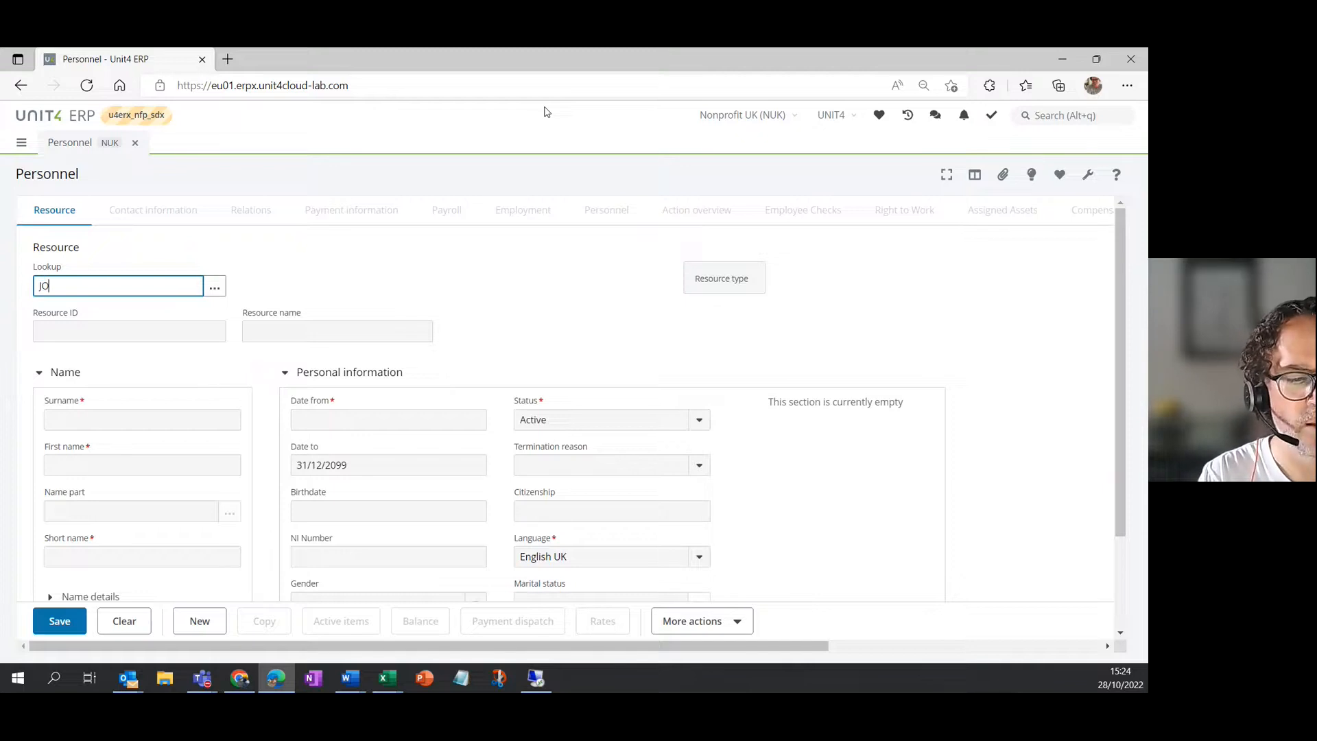
text(JO)
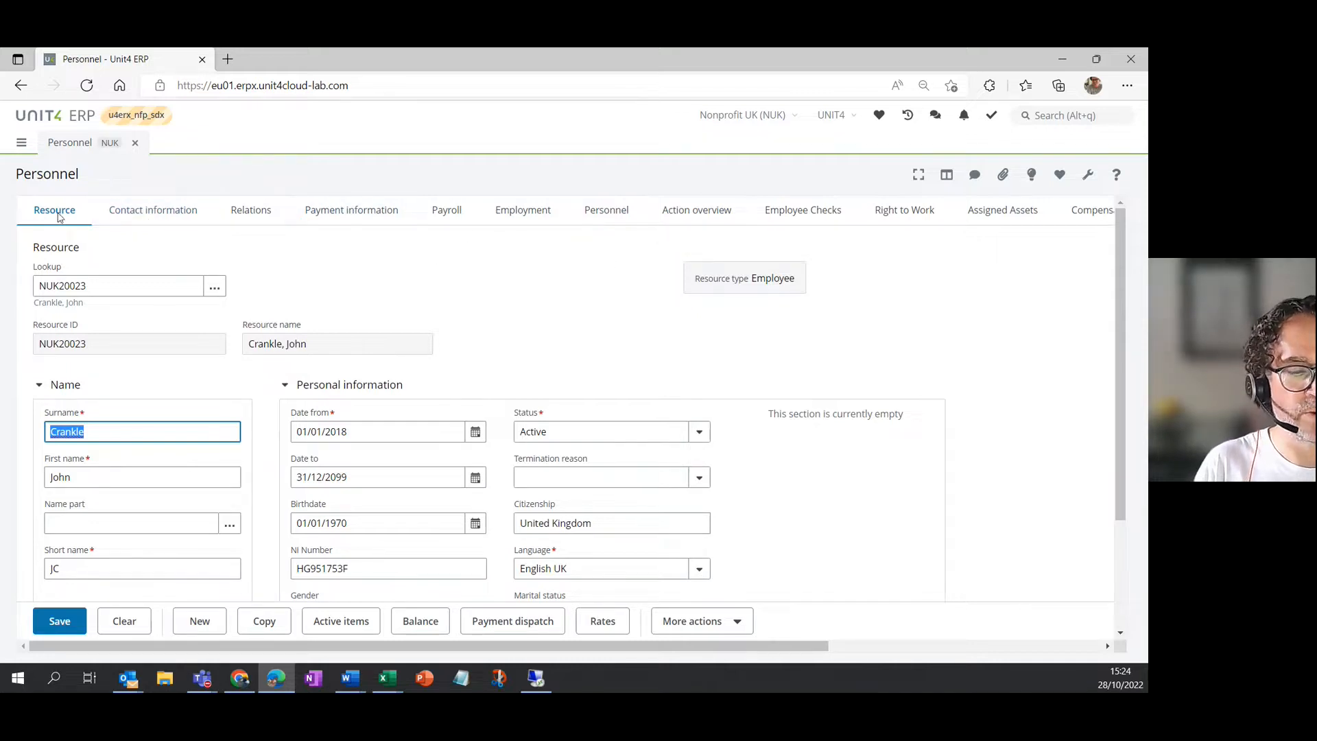
mouse_move(258, 486)
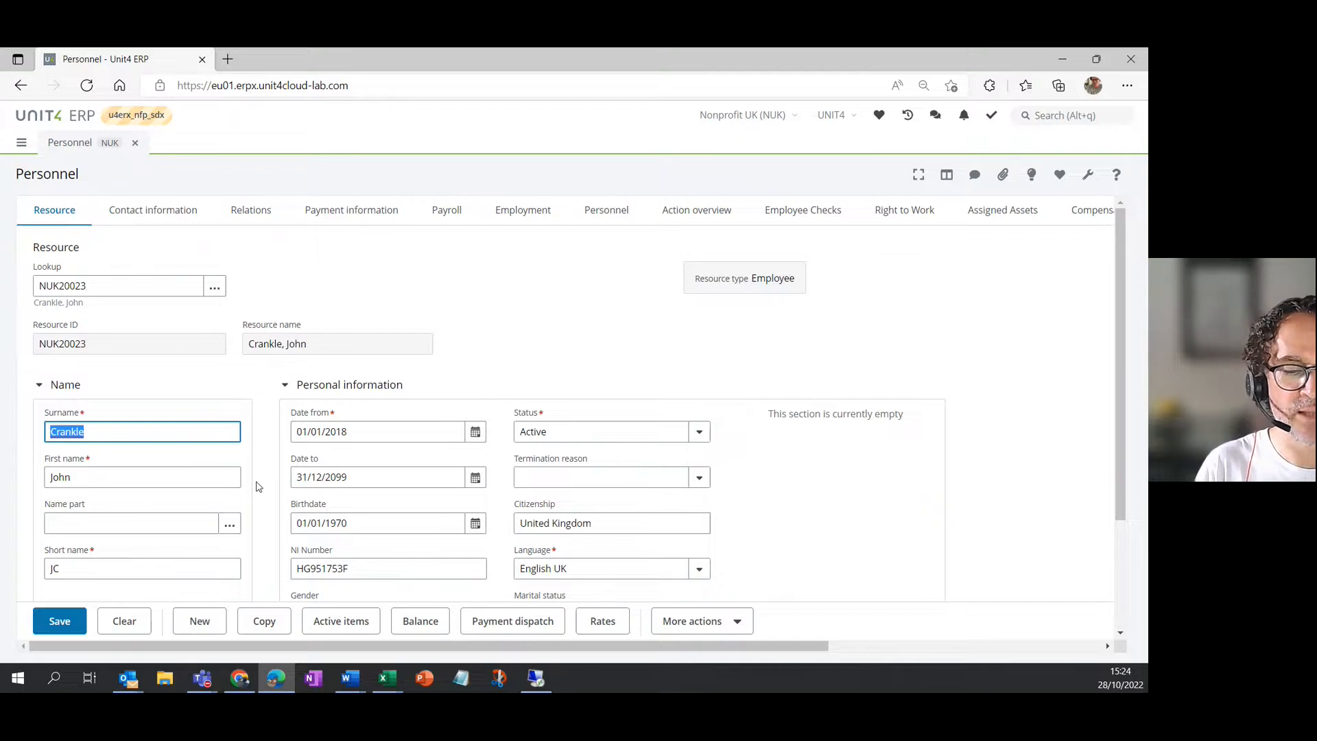
mouse_move(284, 504)
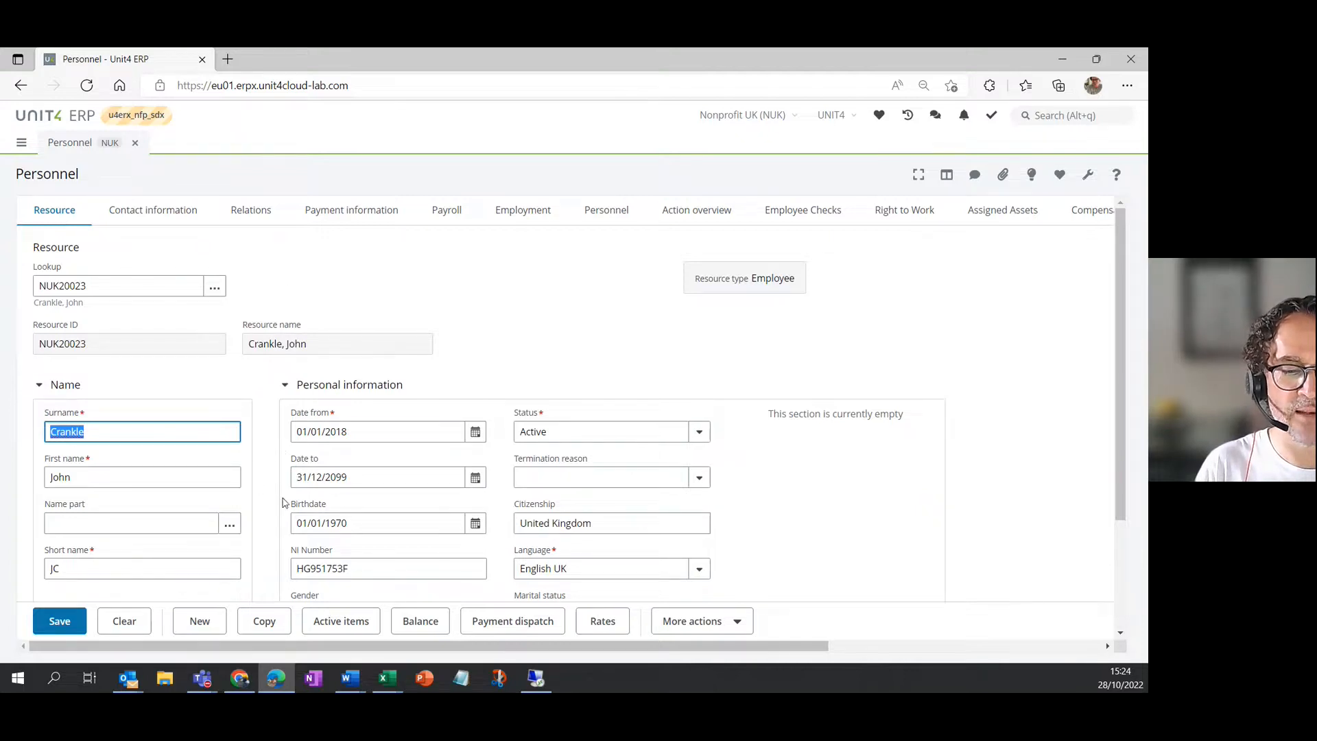
scroll(down, 3)
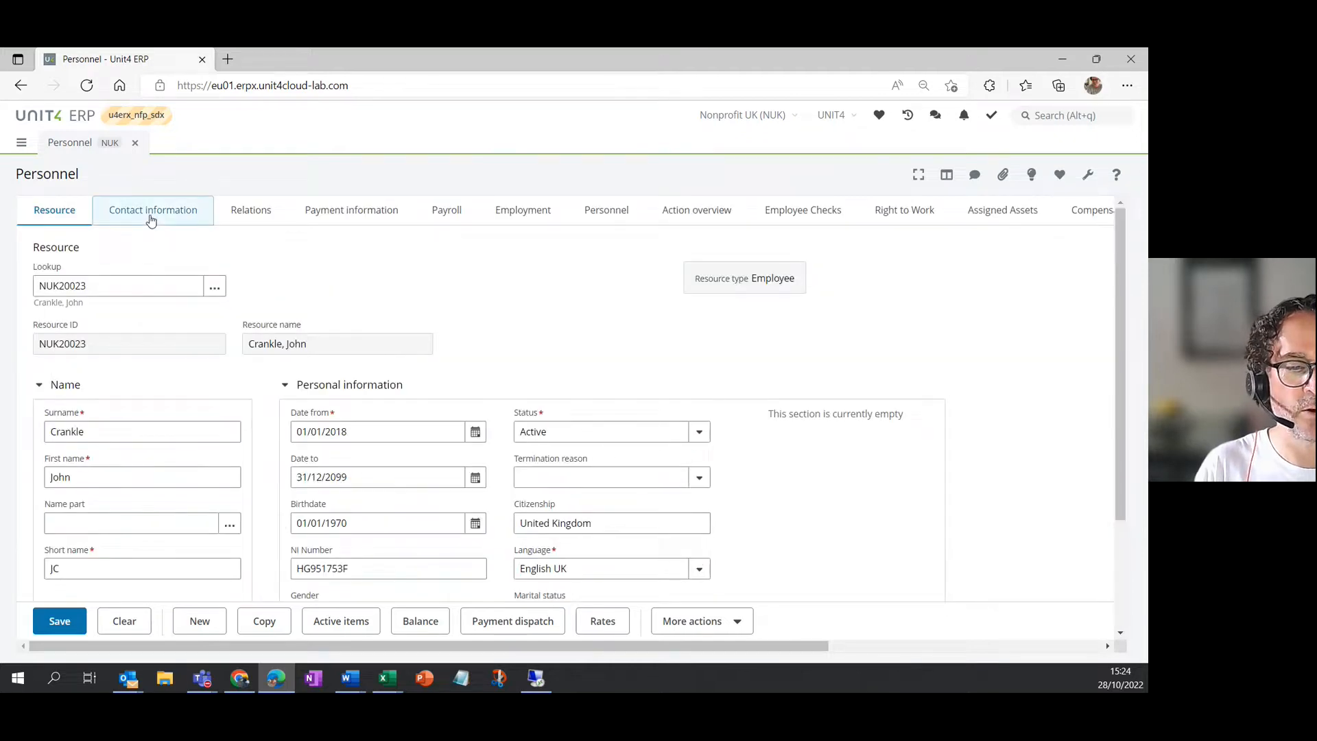
- Review the Contact information, Relations, Payment information and Payroll tabs in turn
click(153, 209)
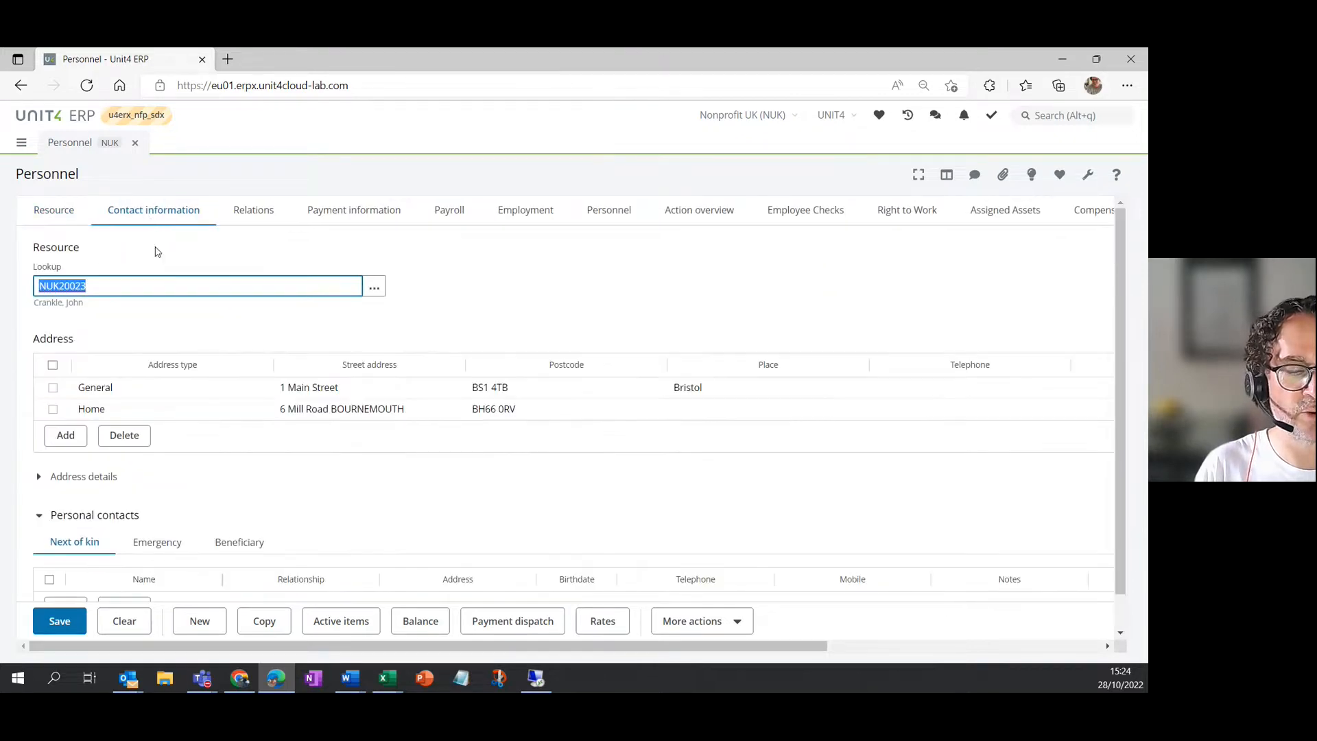
mouse_move(260, 254)
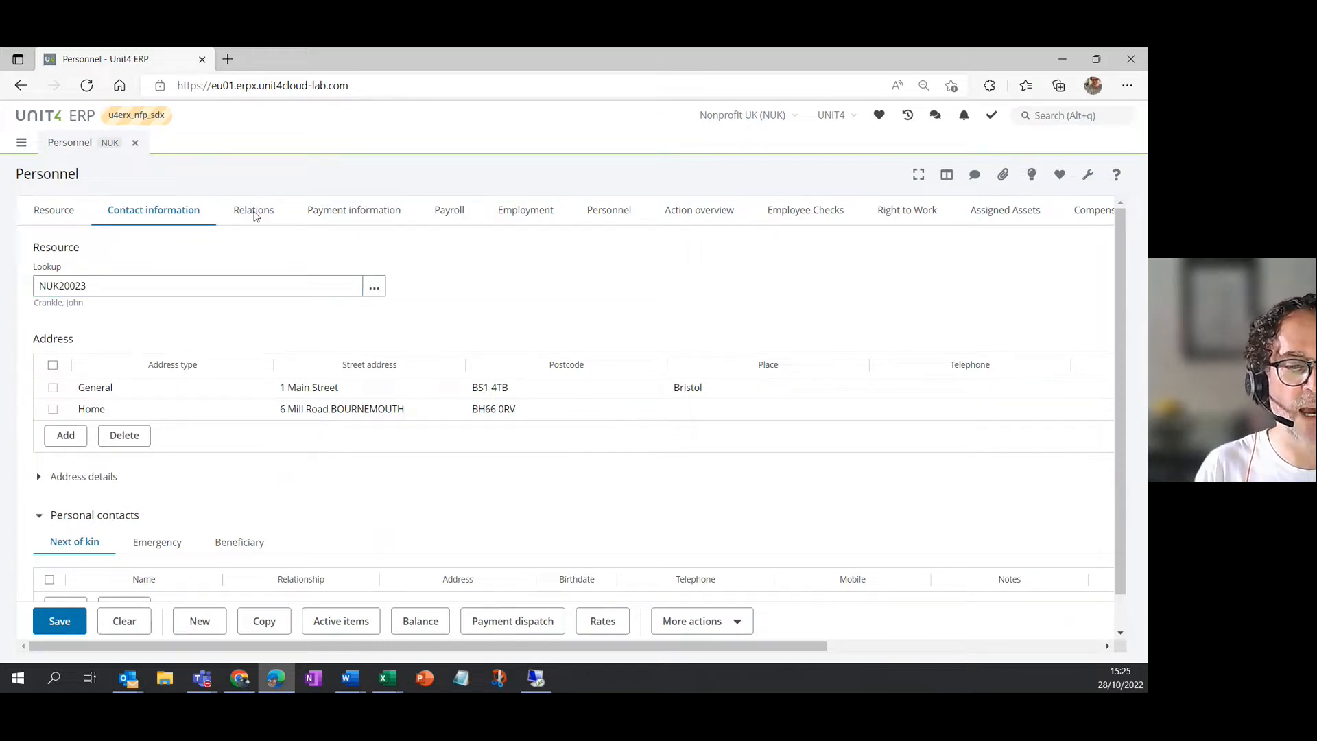
click(253, 210)
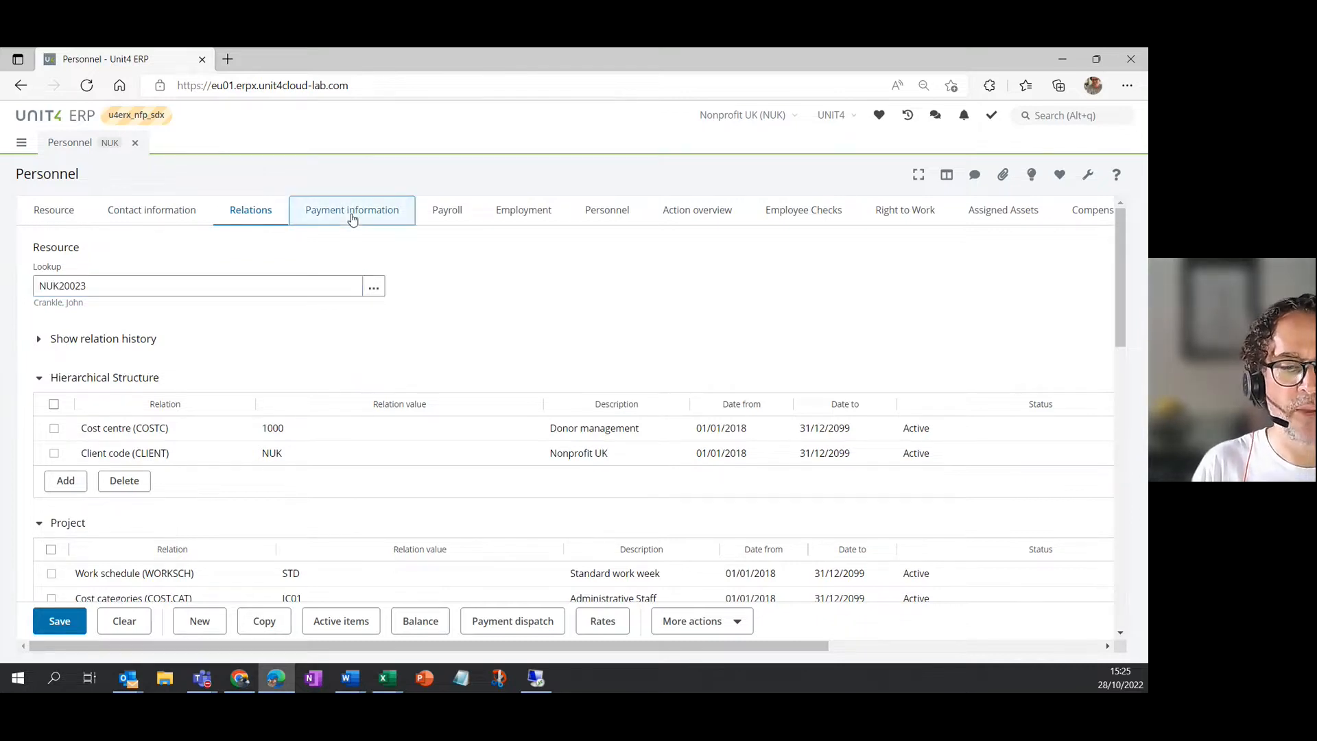
click(352, 209)
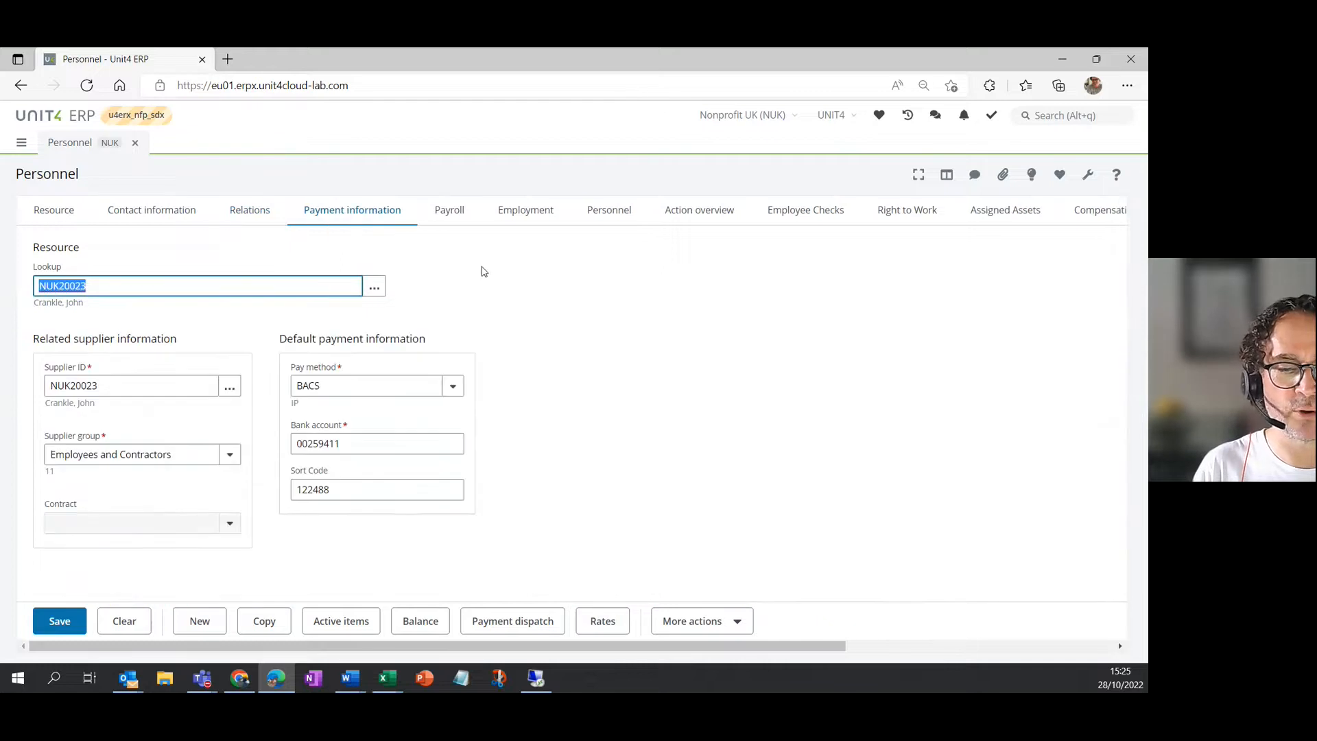
mouse_move(444, 237)
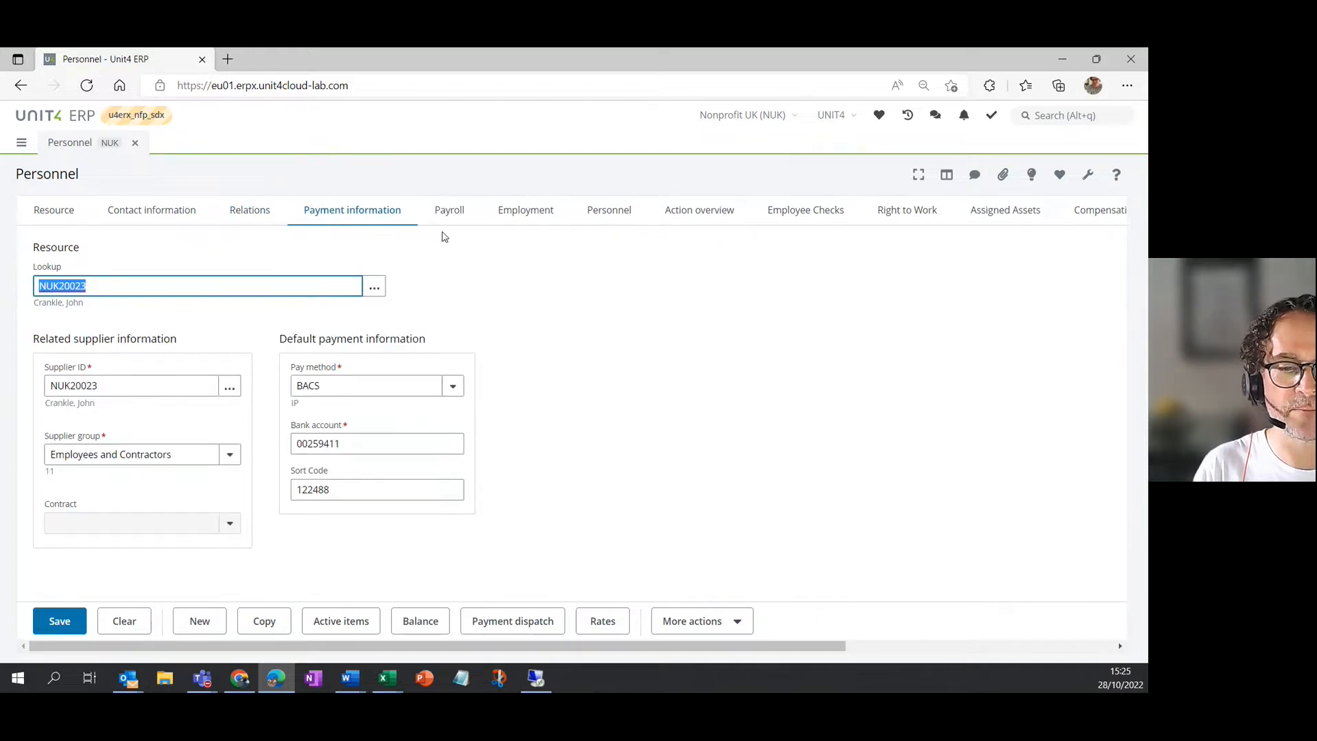
click(445, 209)
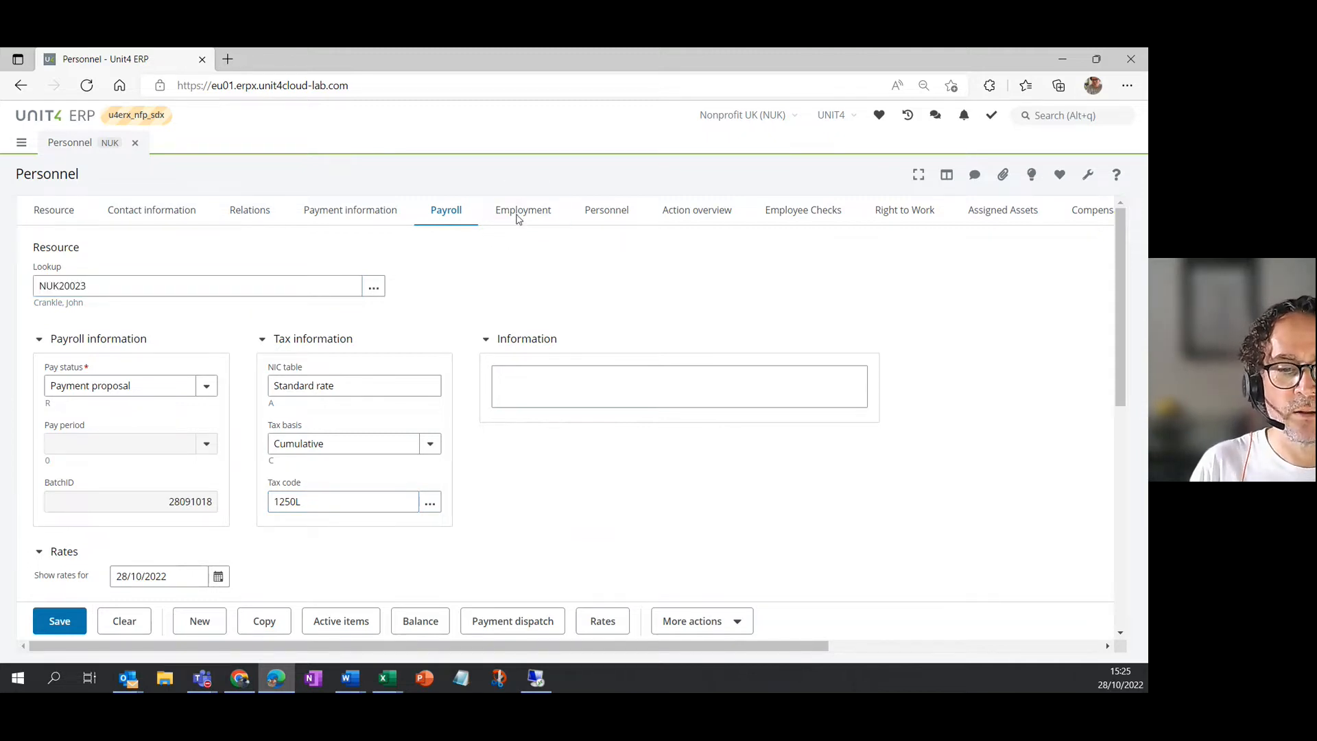
- View the Employment and Personnel tabs, then return to the Resource tab
click(523, 209)
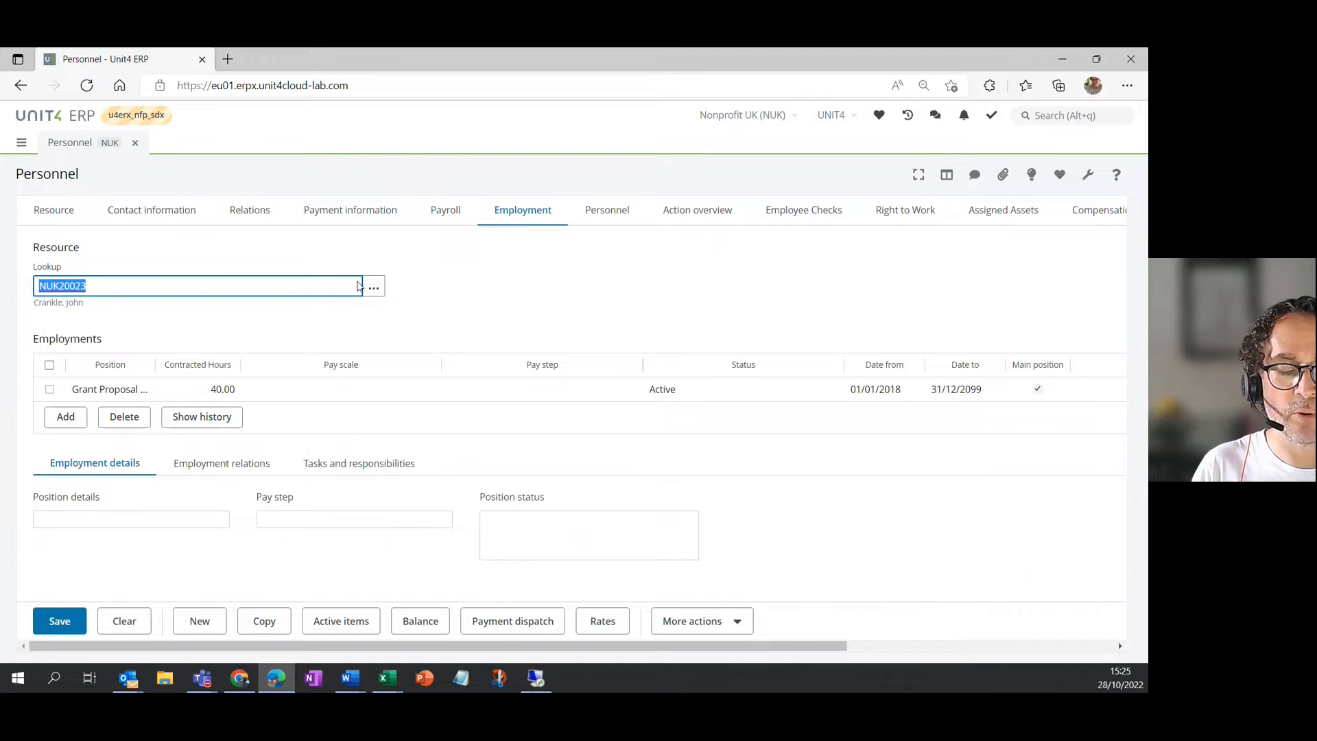
mouse_move(659, 247)
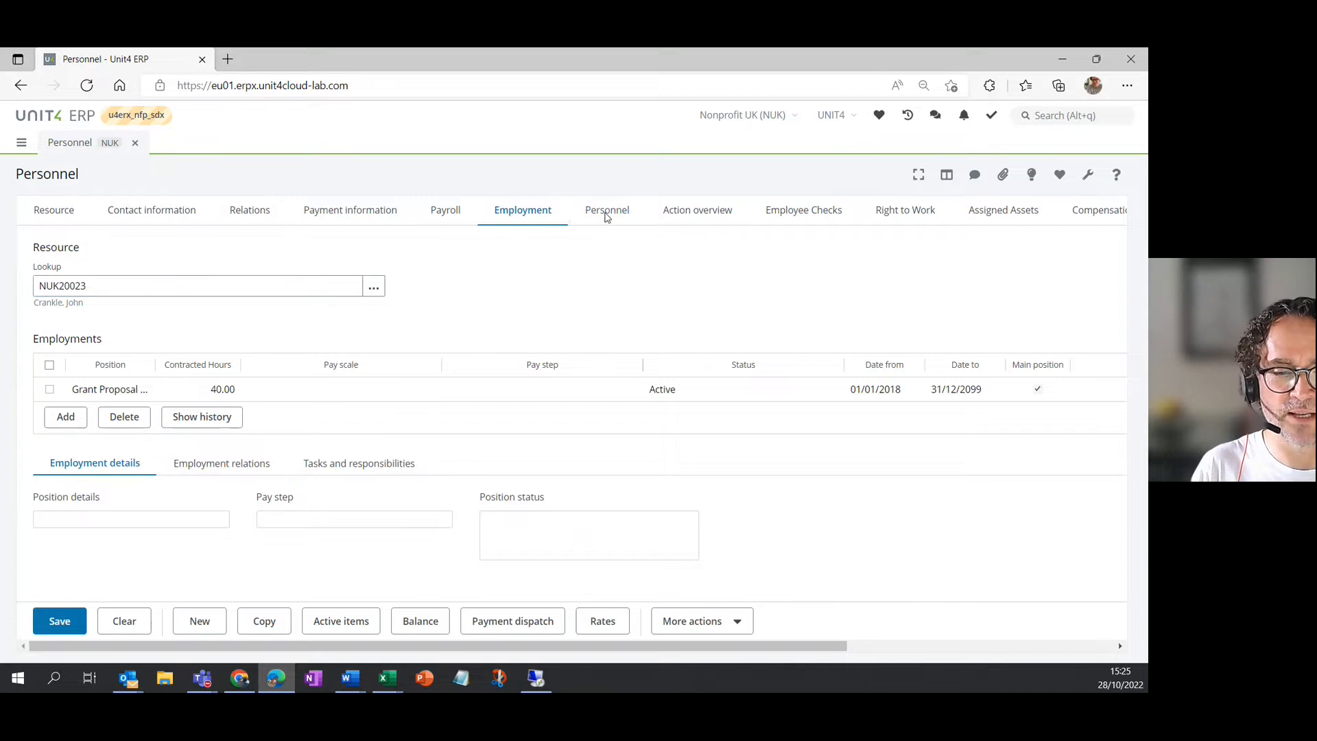
click(606, 209)
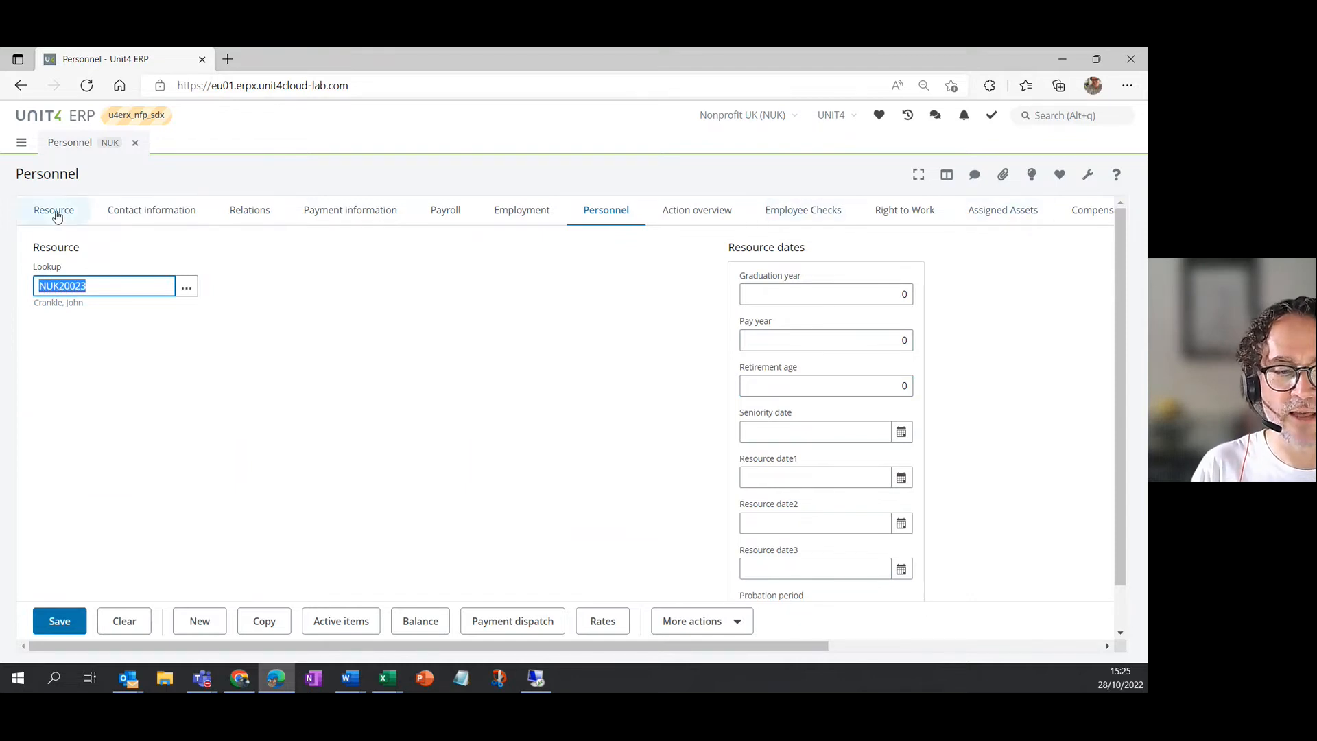
click(53, 209)
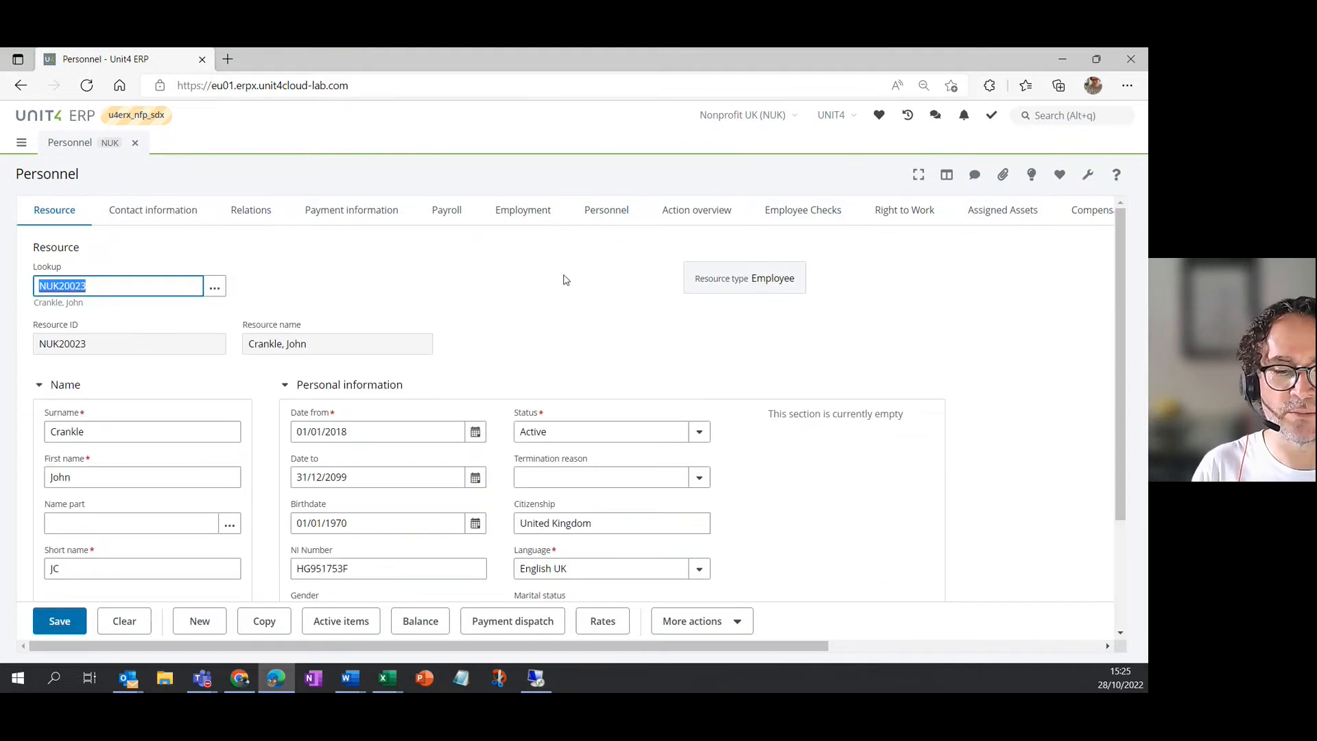